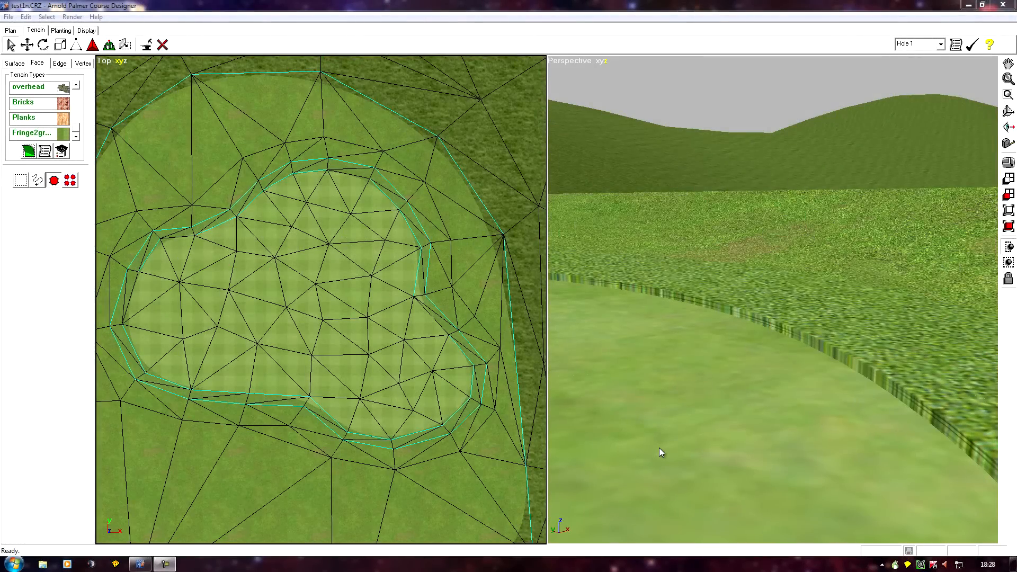
pyautogui.moveTo(743, 233)
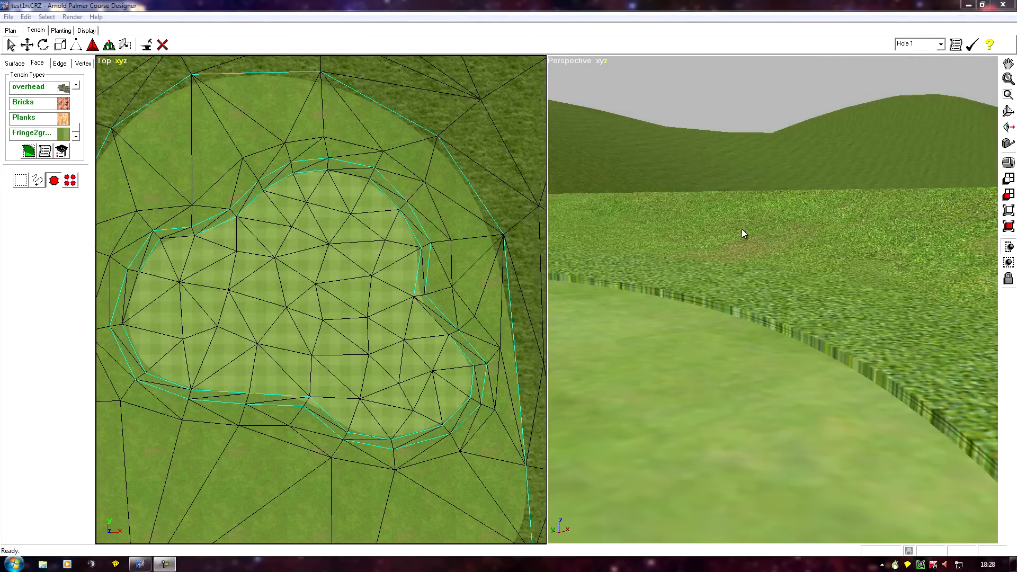
pyautogui.moveTo(750, 325)
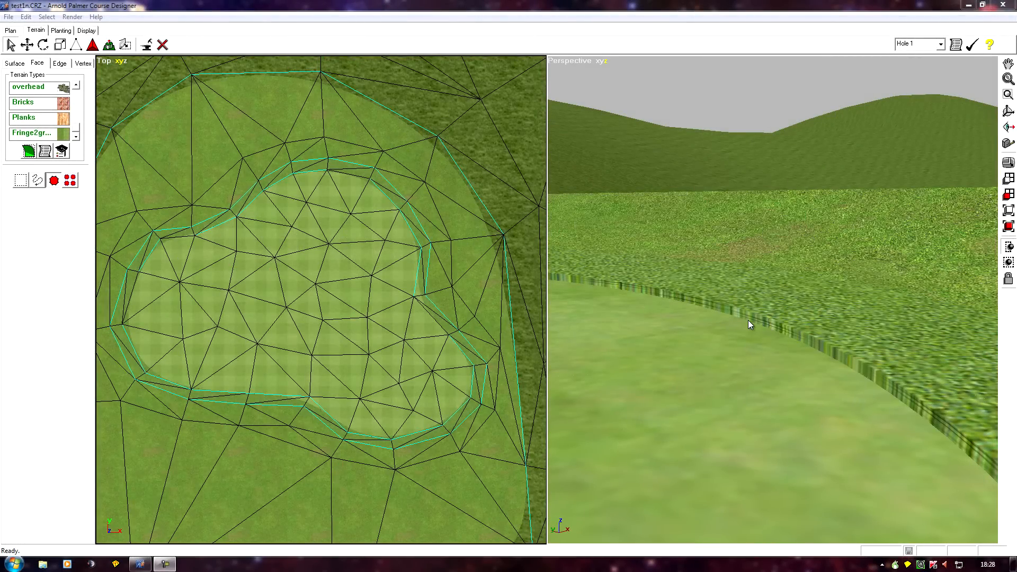
# - Select the 44 edges bordering the green and lower their Sharpness from 4 to 0
pyautogui.moveTo(748, 325); pyautogui.dragTo(696, 366)
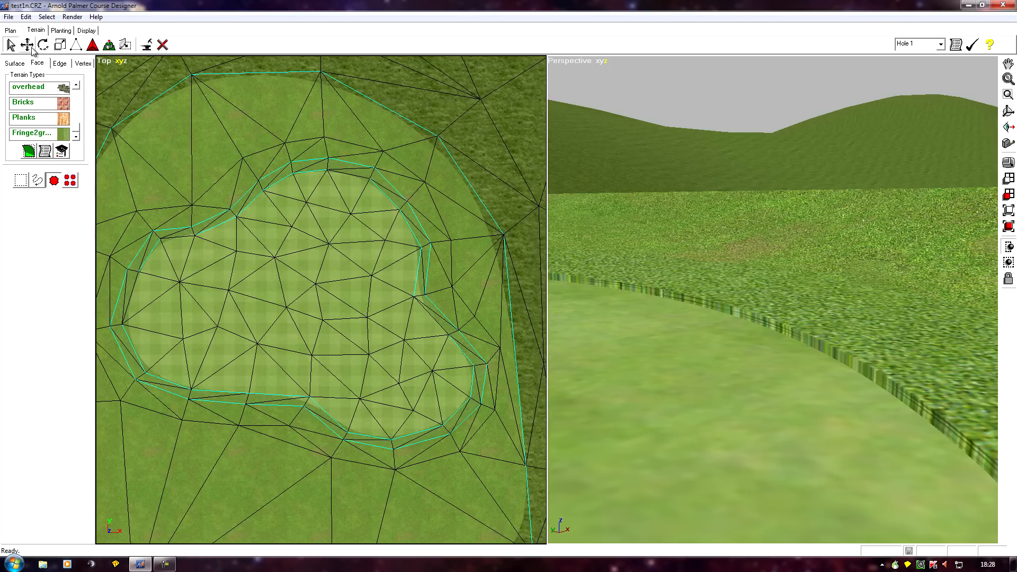
pyautogui.click(59, 62)
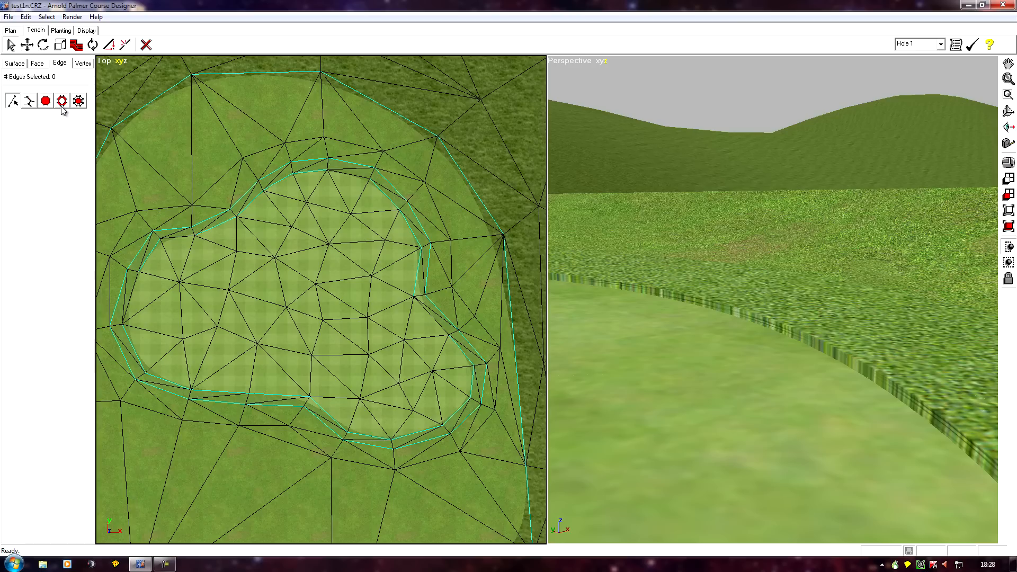
pyautogui.click(61, 101)
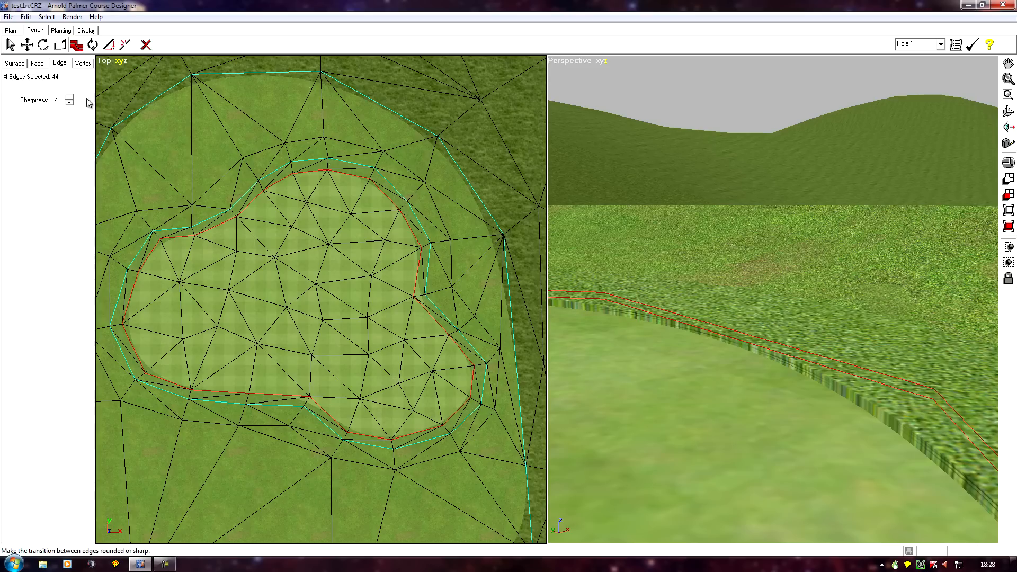
pyautogui.click(70, 106)
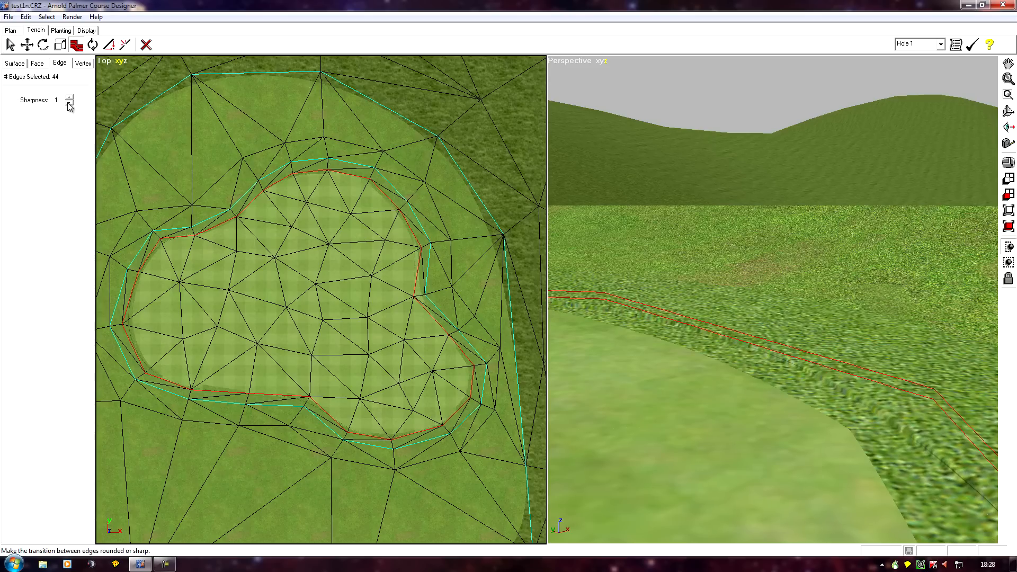
pyautogui.click(70, 103)
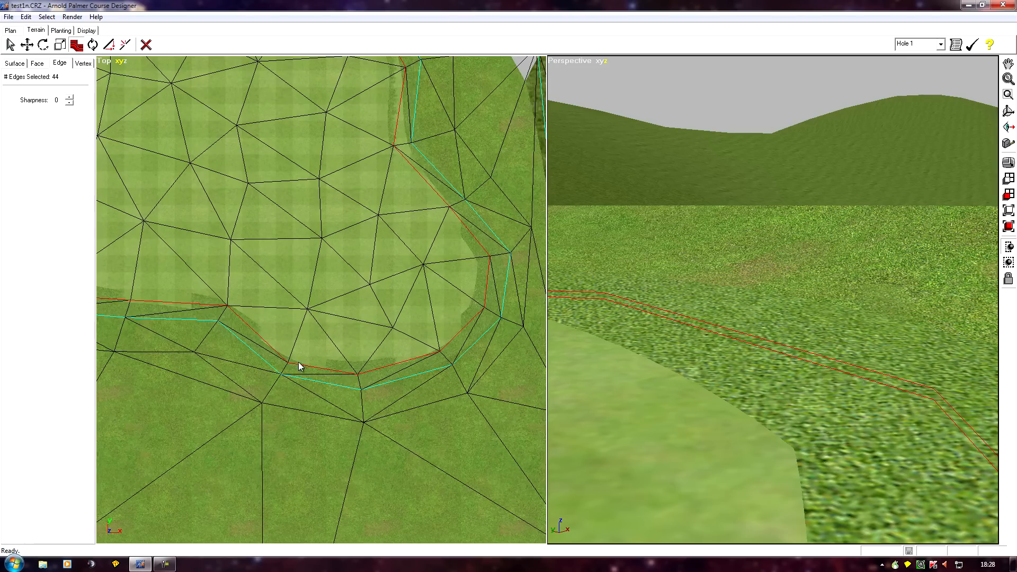
pyautogui.moveTo(359, 150)
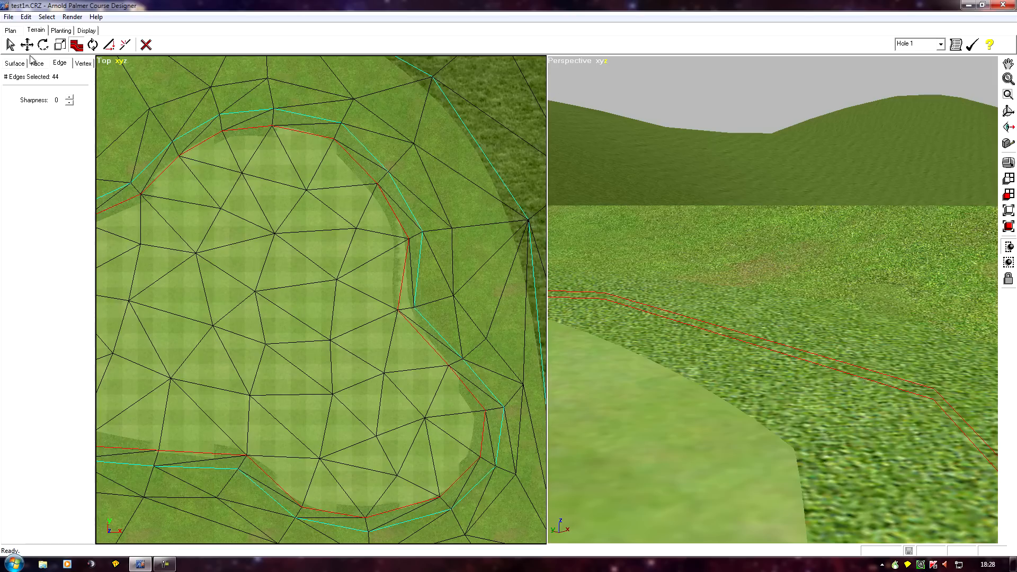
# - Create a new Path texture mapping named green1 for the Fringe2green faces
pyautogui.click(37, 62)
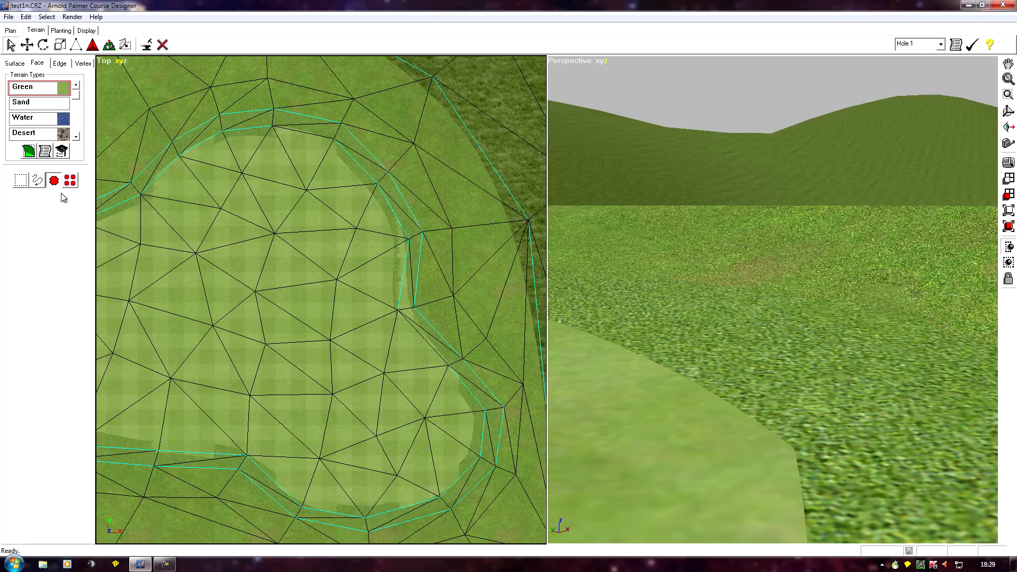
pyautogui.moveTo(708, 380)
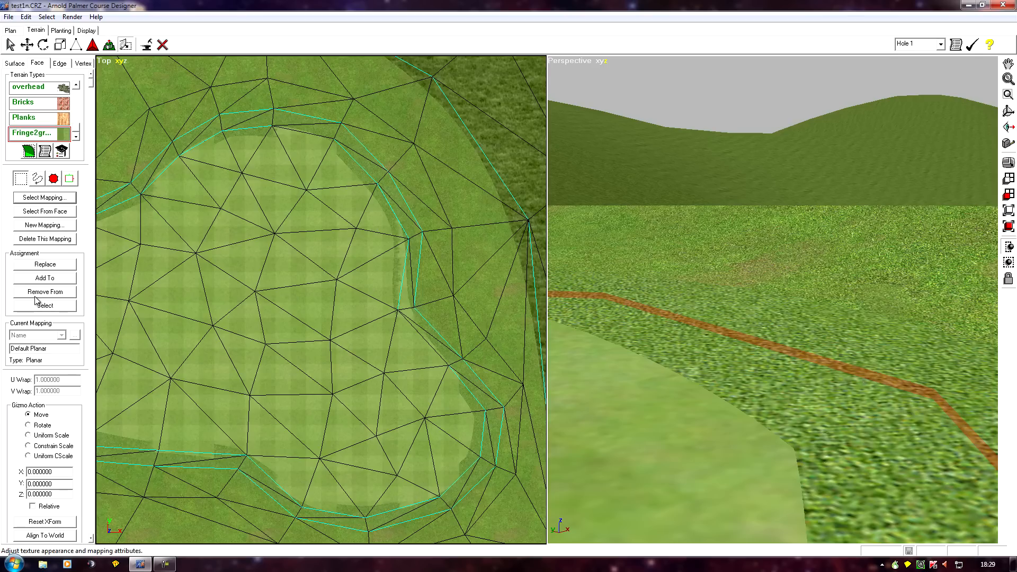
pyautogui.click(45, 225)
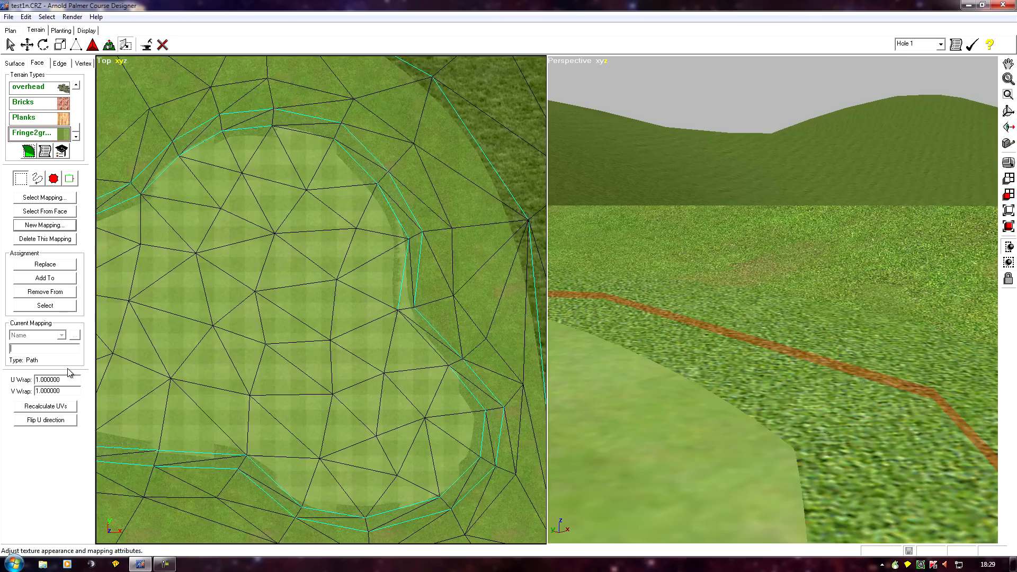
pyautogui.write('green1')
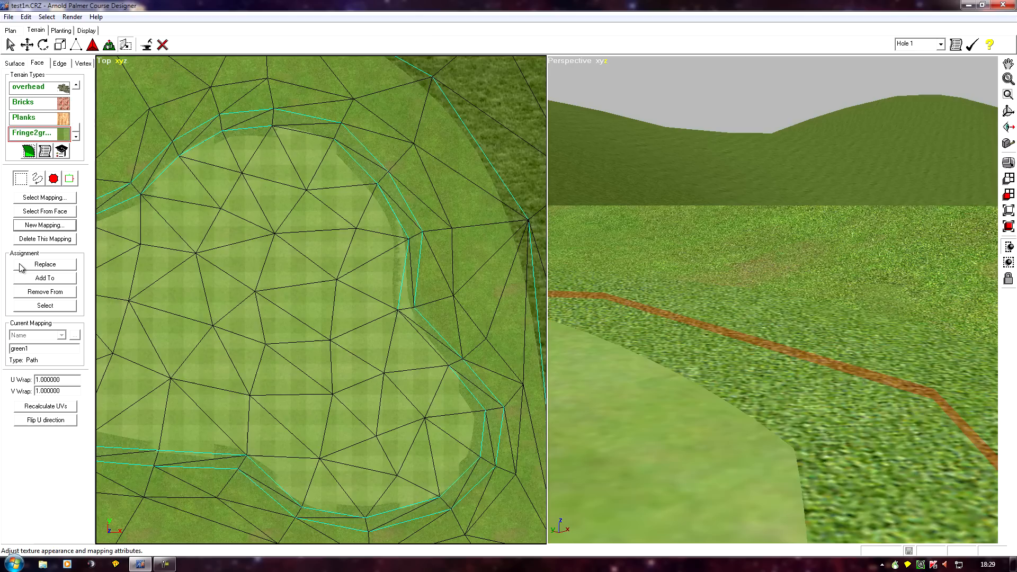
pyautogui.moveTo(36, 289)
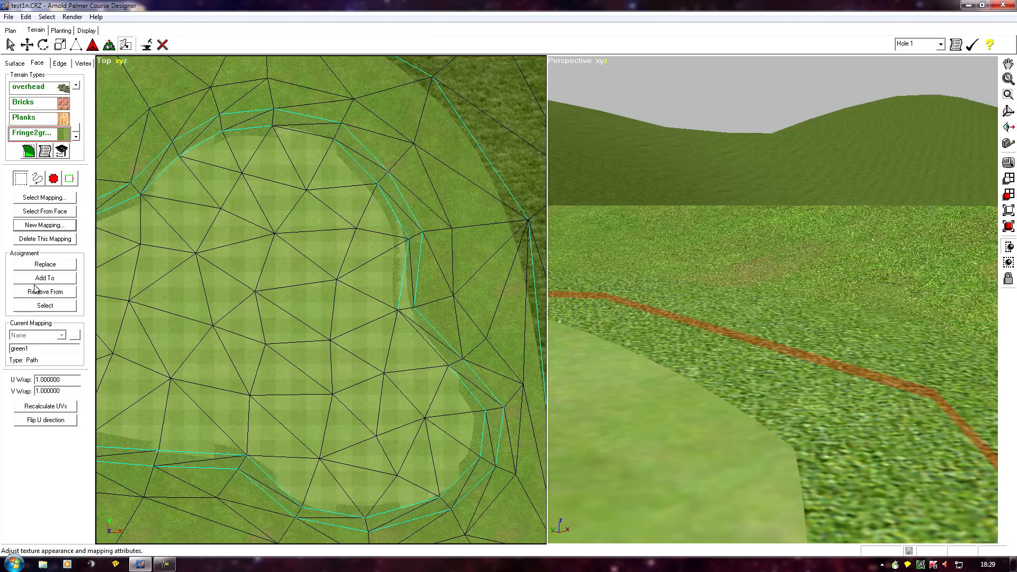
pyautogui.moveTo(61, 282)
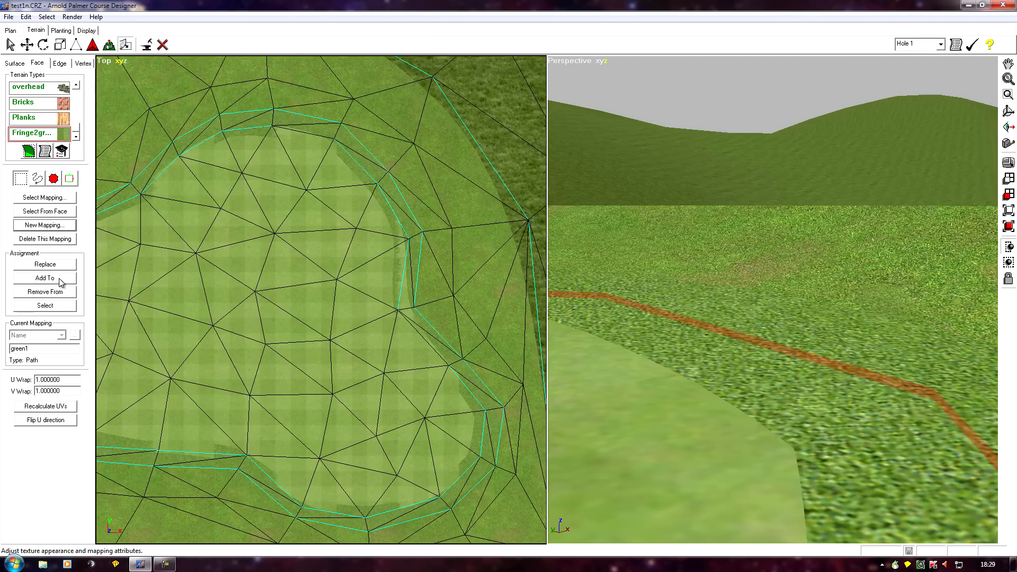
# - Add the seam strip faces to the green1 mapping and flip its U direction
pyautogui.click(45, 278)
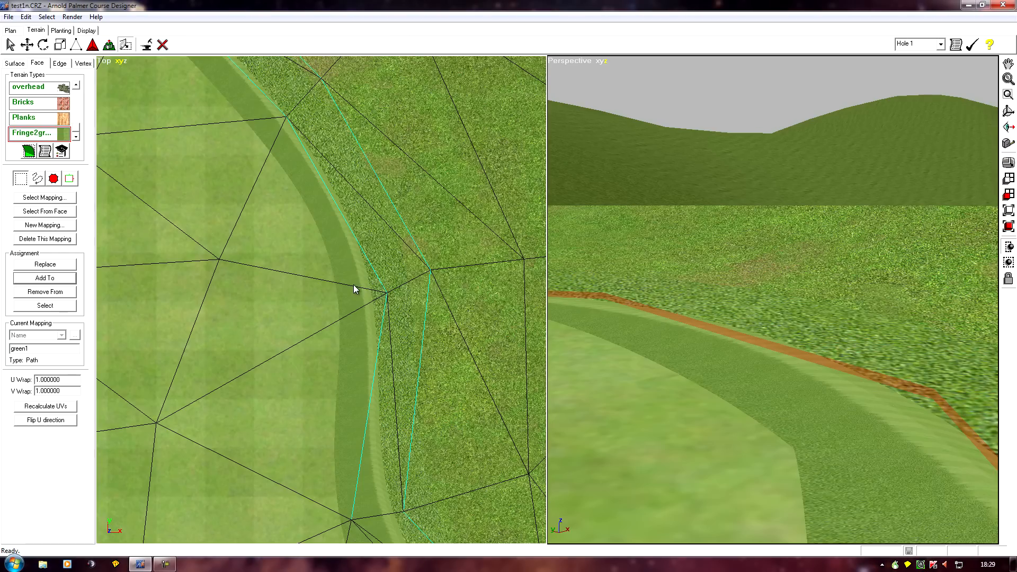
pyautogui.moveTo(369, 308)
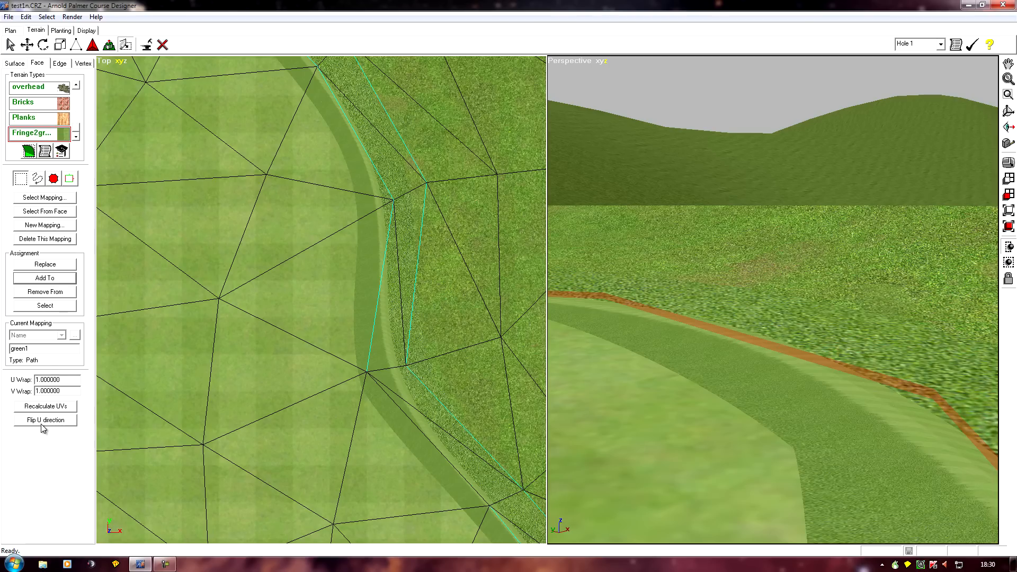
pyautogui.click(45, 419)
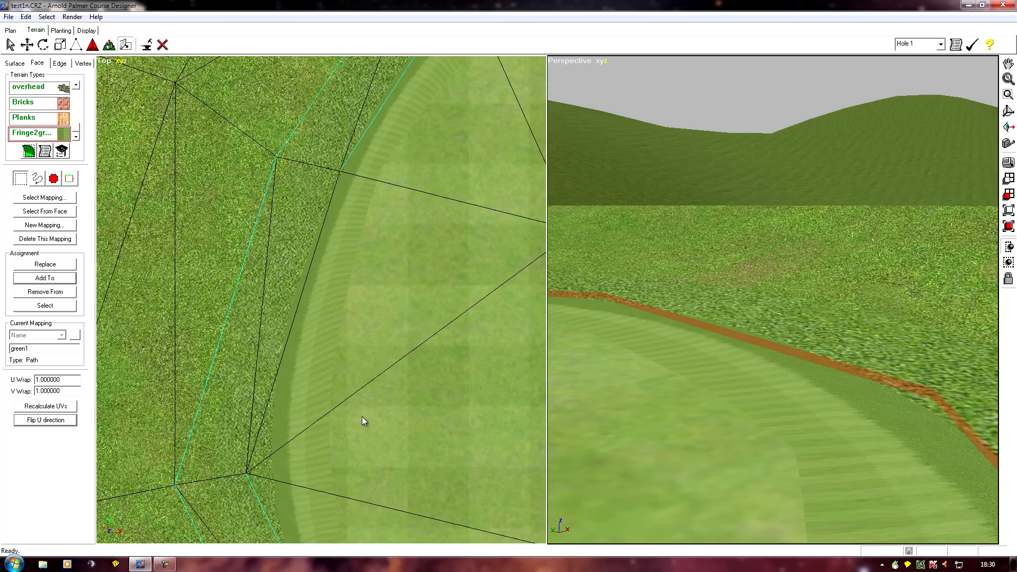
pyautogui.moveTo(321, 420)
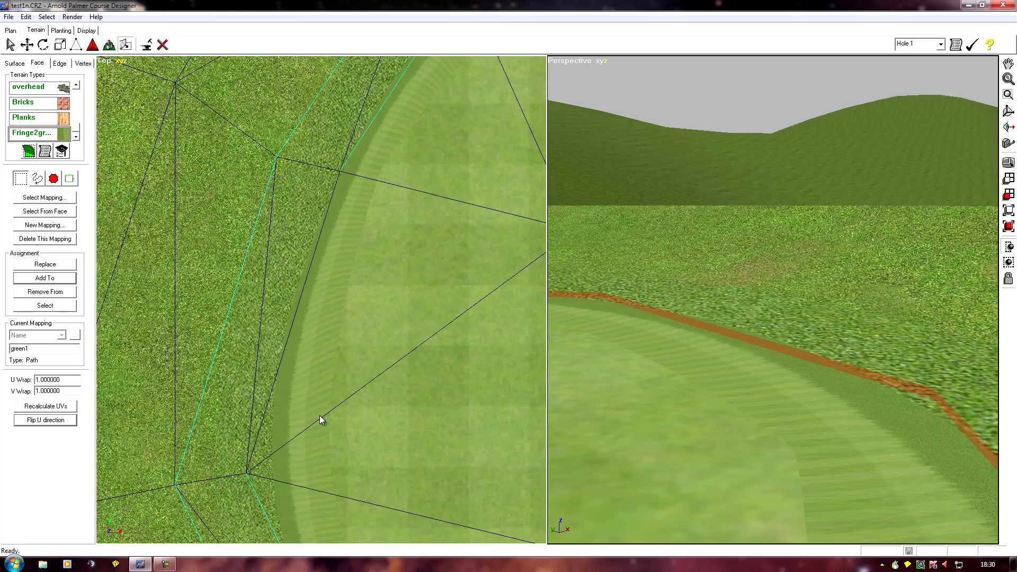
pyautogui.moveTo(403, 436)
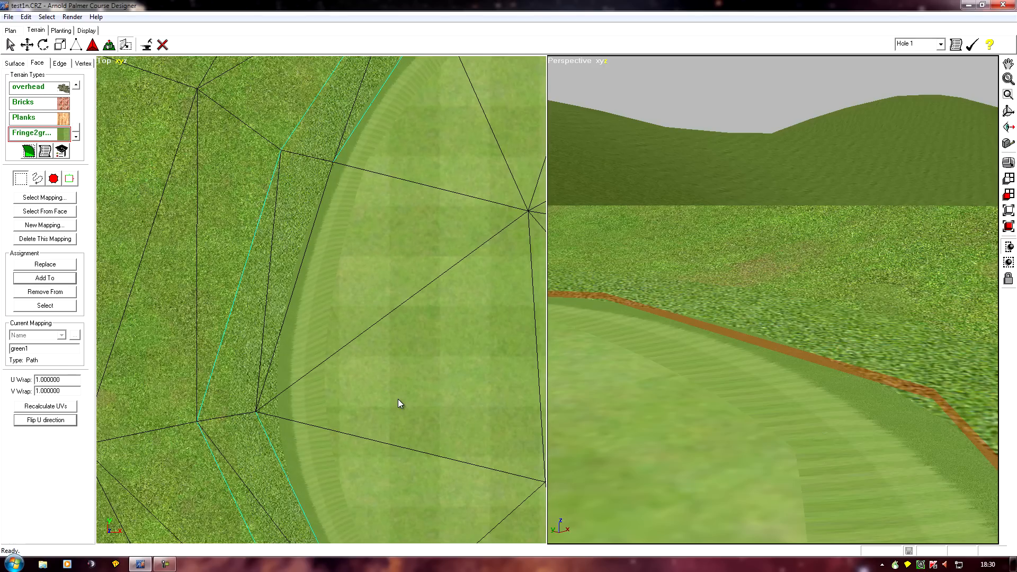
pyautogui.moveTo(309, 398)
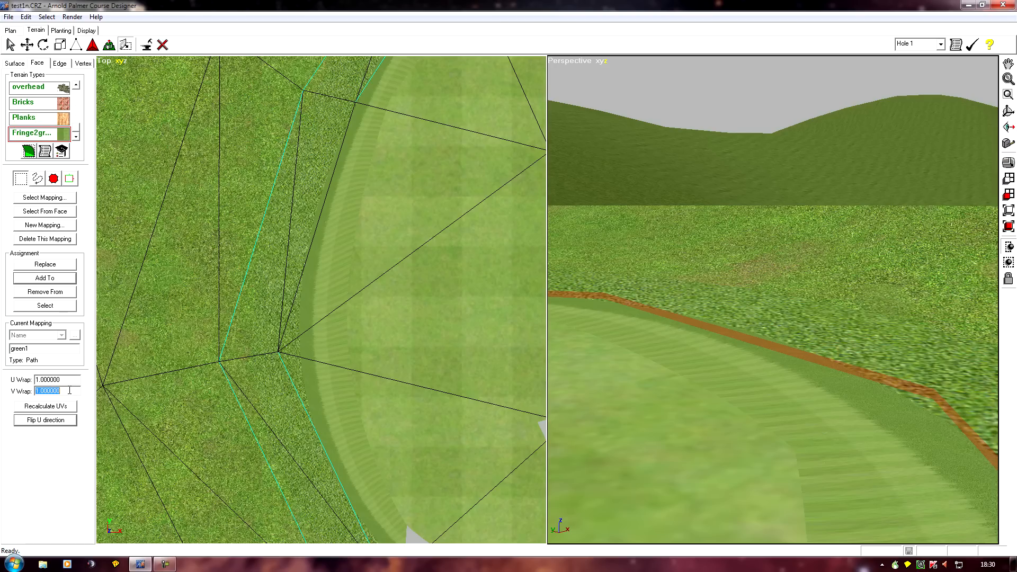
# - Set V Wrap to 10, recalculate the strip's UVs, and flip the U direction again
pyautogui.write('10')
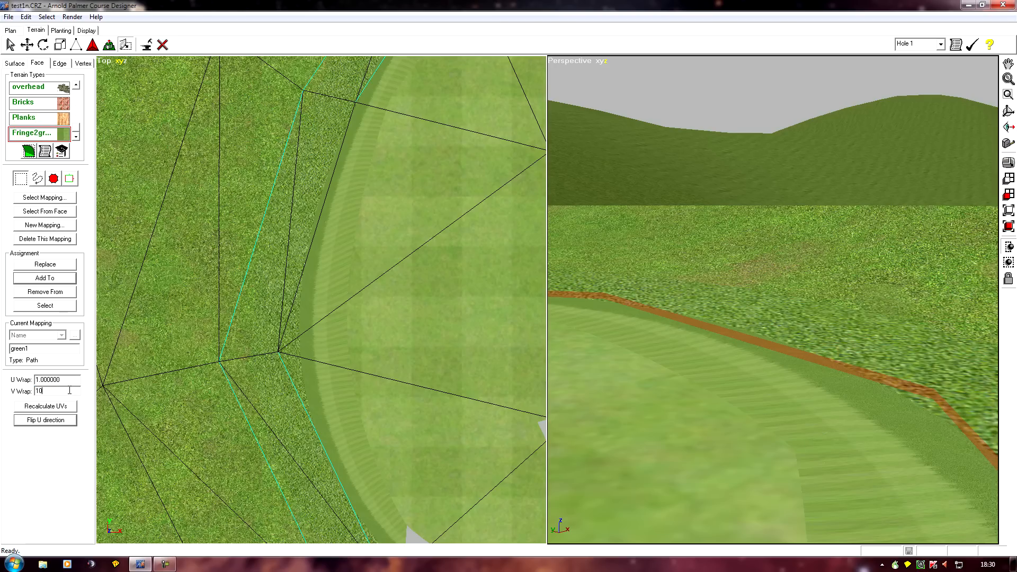
pyautogui.click(44, 406)
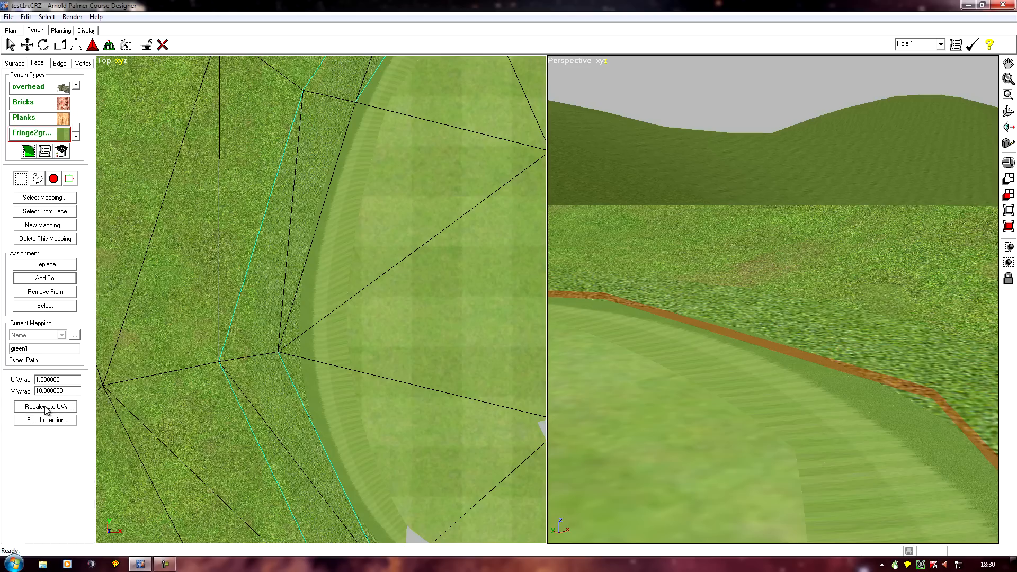
pyautogui.click(44, 405)
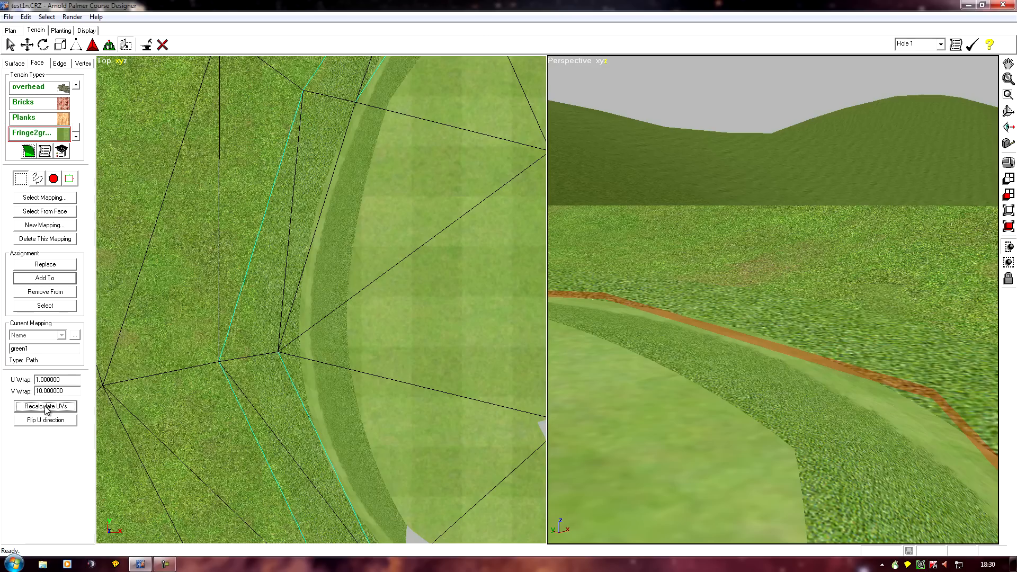
pyautogui.moveTo(46, 428)
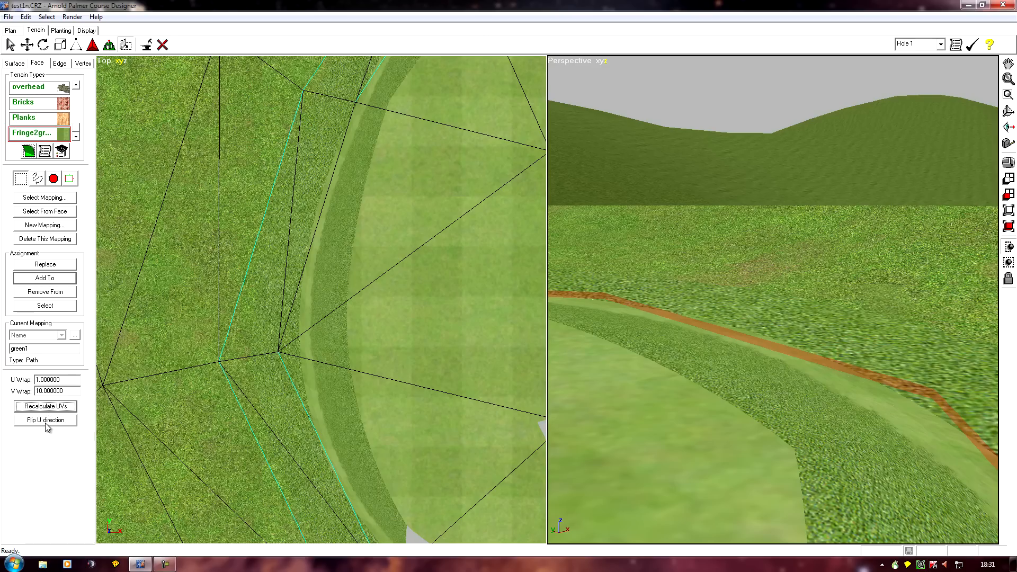
pyautogui.click(44, 419)
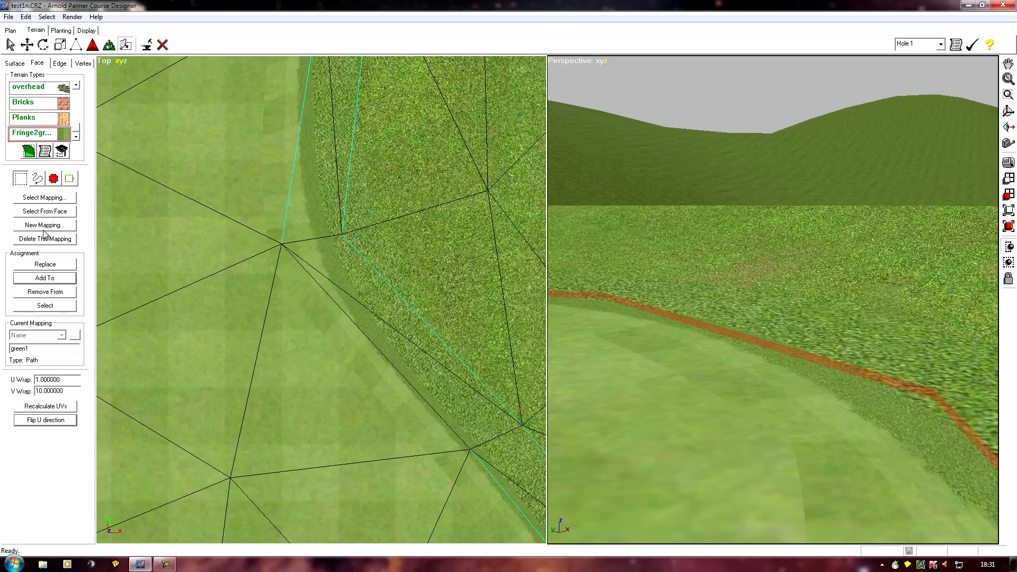
# - Start another new mapping and choose the Multiple texture type
pyautogui.click(44, 225)
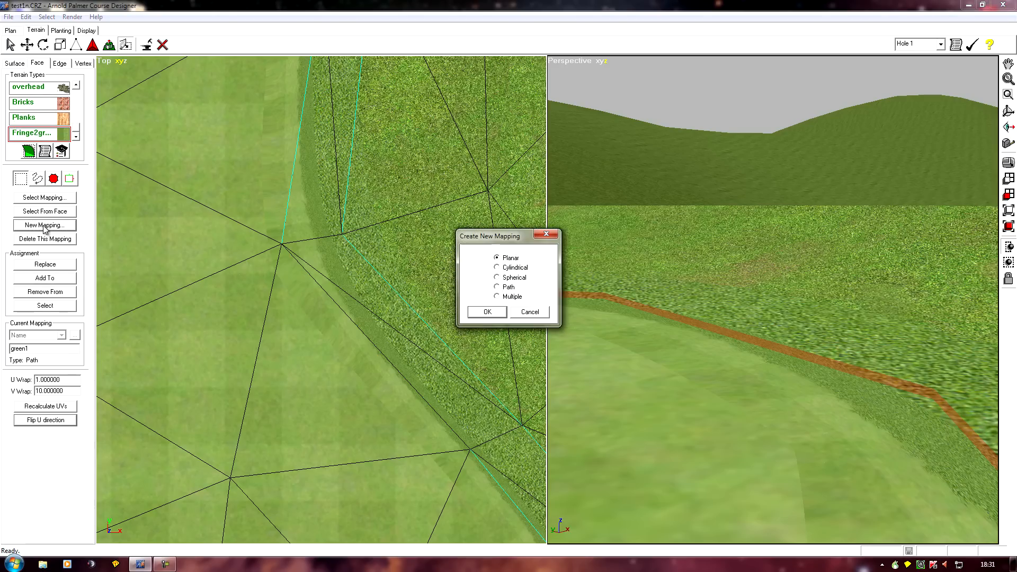
pyautogui.click(497, 296)
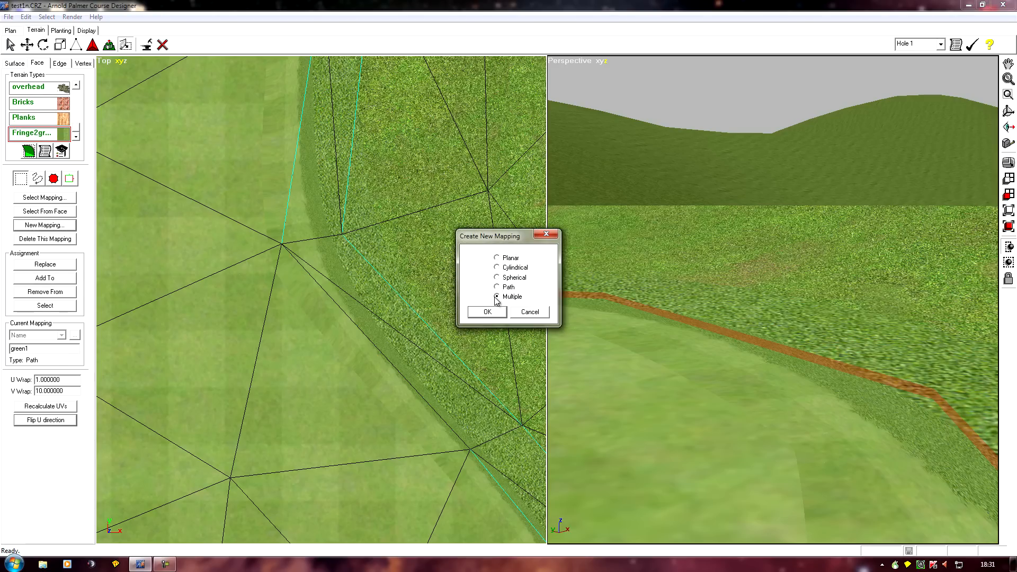
pyautogui.click(496, 297)
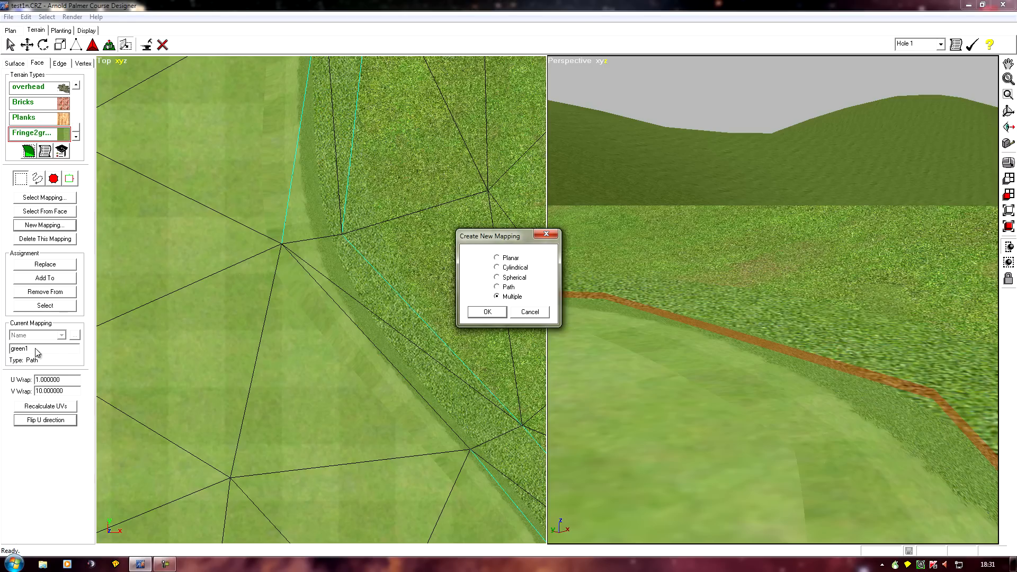
pyautogui.moveTo(26, 358)
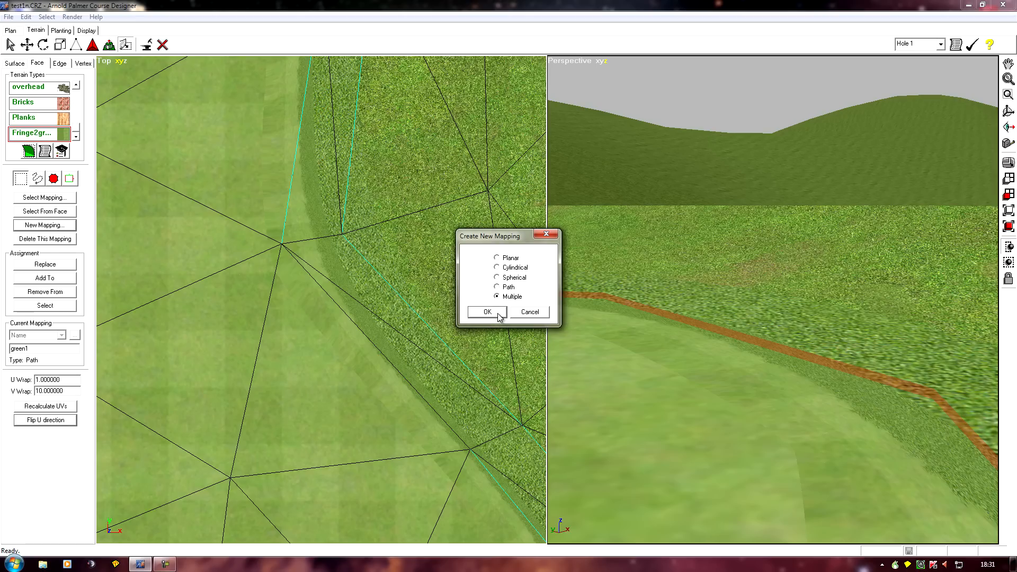
pyautogui.moveTo(471, 318)
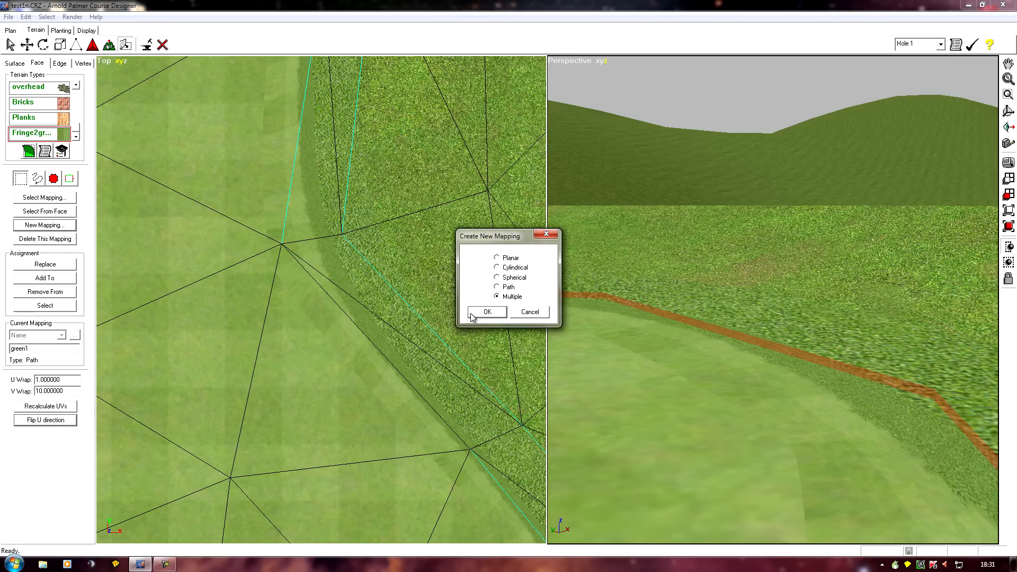
pyautogui.moveTo(491, 315)
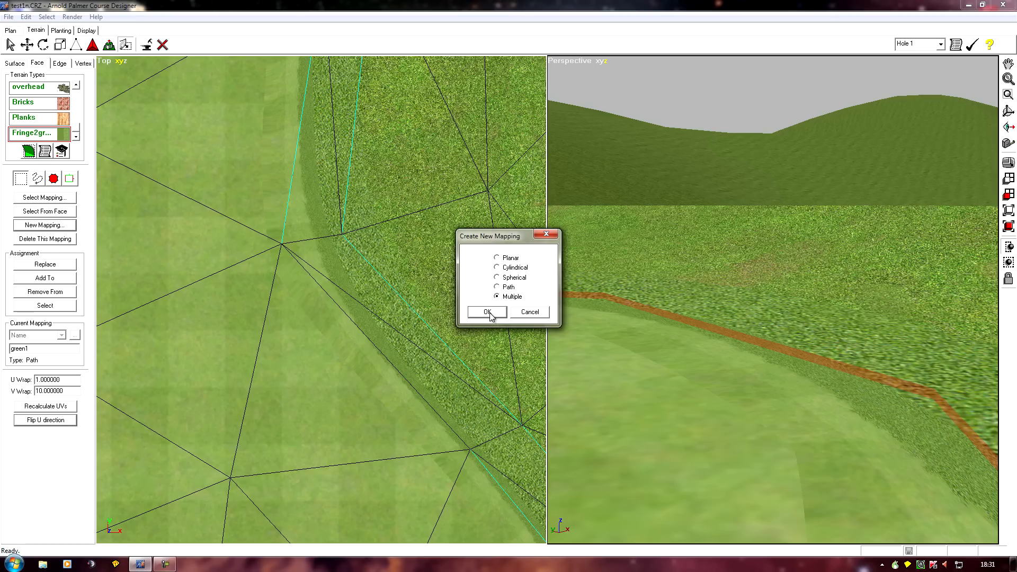
# - Confirm the multiple-type mapping and name it Multiple green1
pyautogui.click(486, 312)
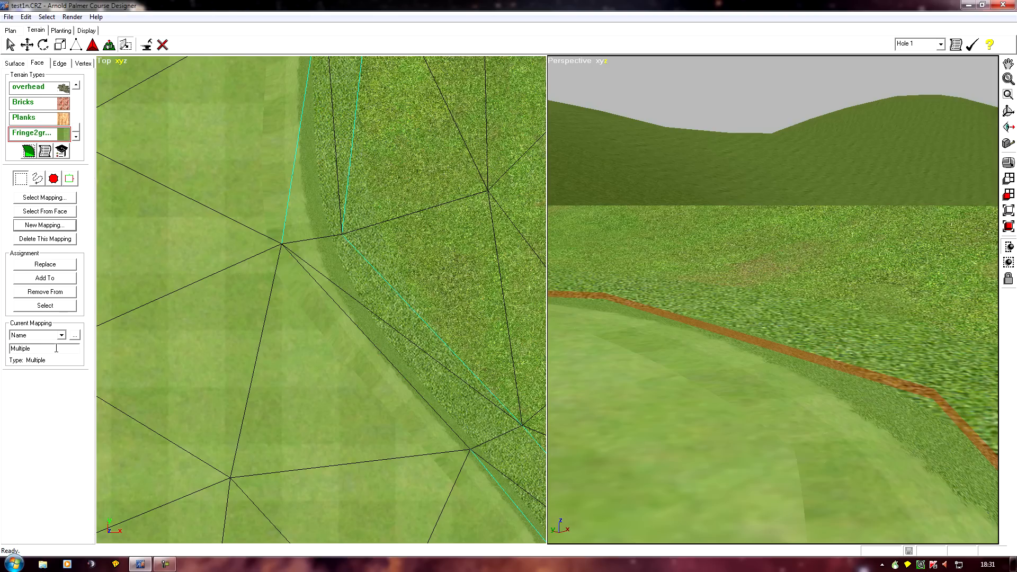
pyautogui.write('green')
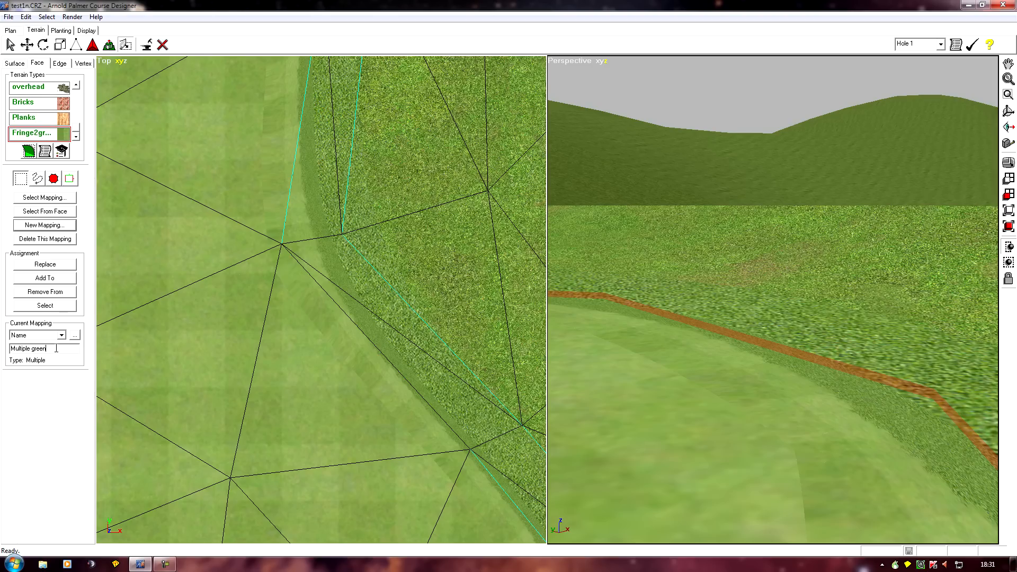
pyautogui.write('1')
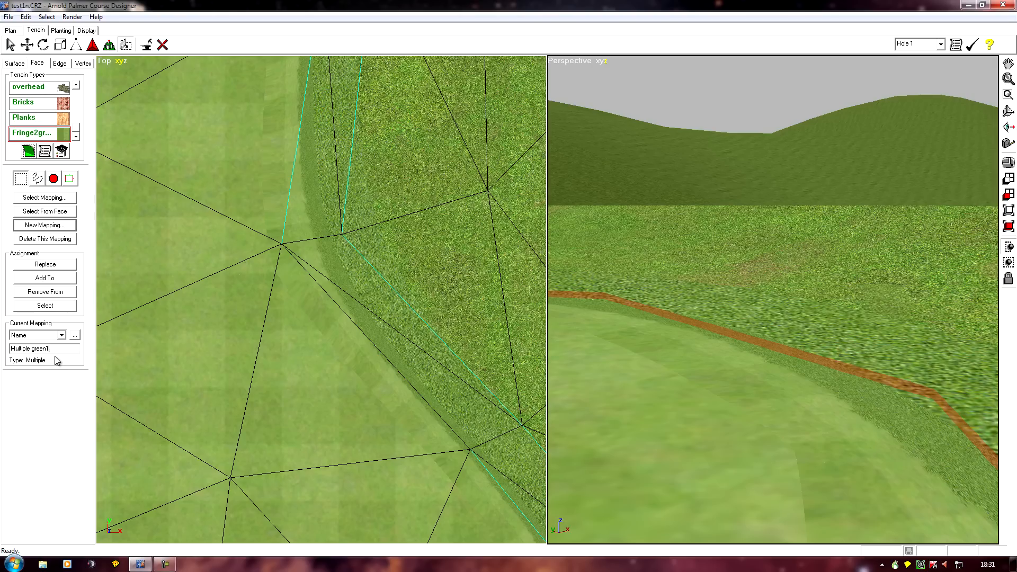
pyautogui.moveTo(57, 363)
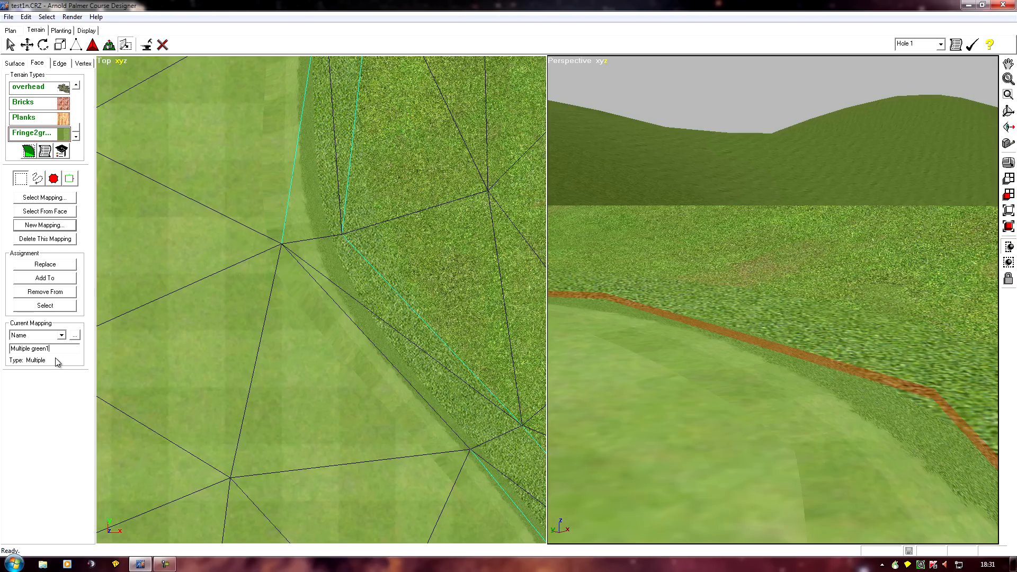
pyautogui.moveTo(96, 381)
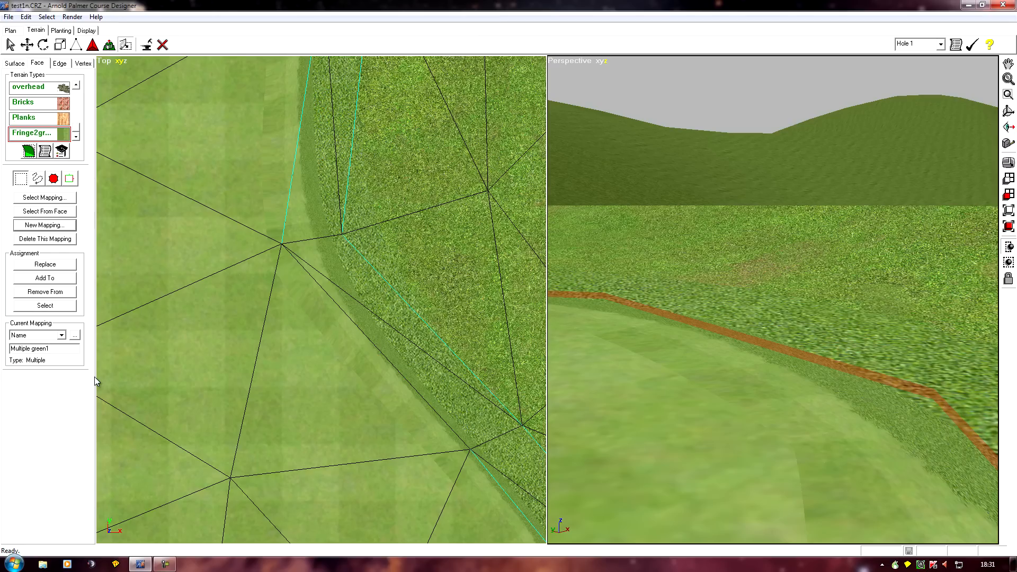
pyautogui.moveTo(85, 331)
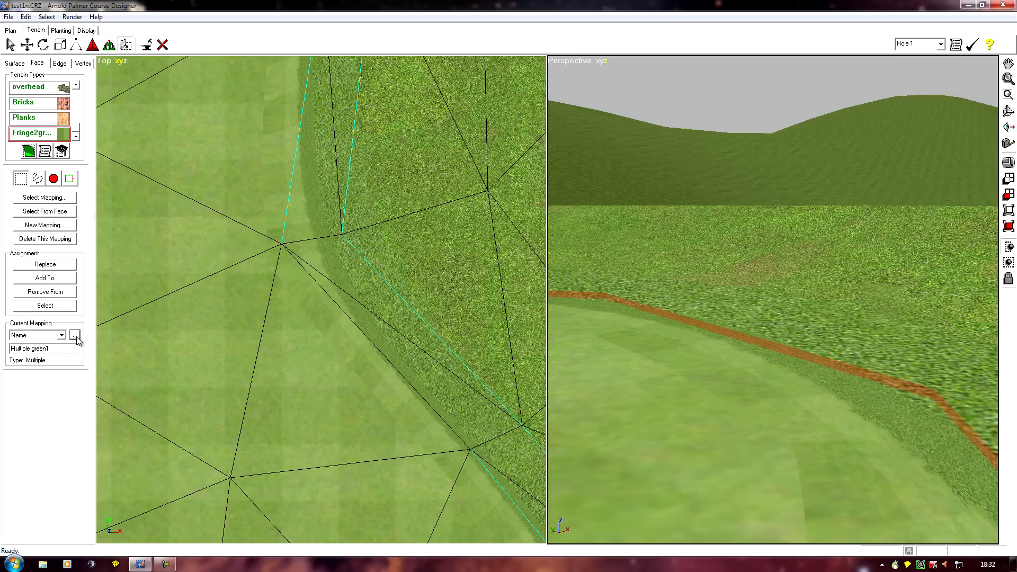
# - Assign green1 as the Mapping for Texture 1 of Multiple green1 and confirm
pyautogui.click(74, 334)
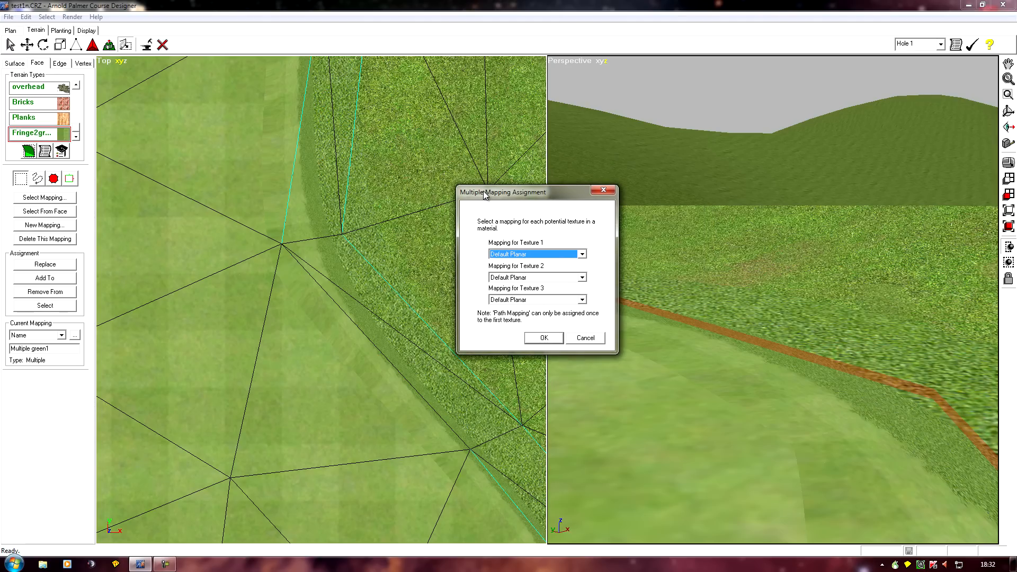
pyautogui.moveTo(490, 307)
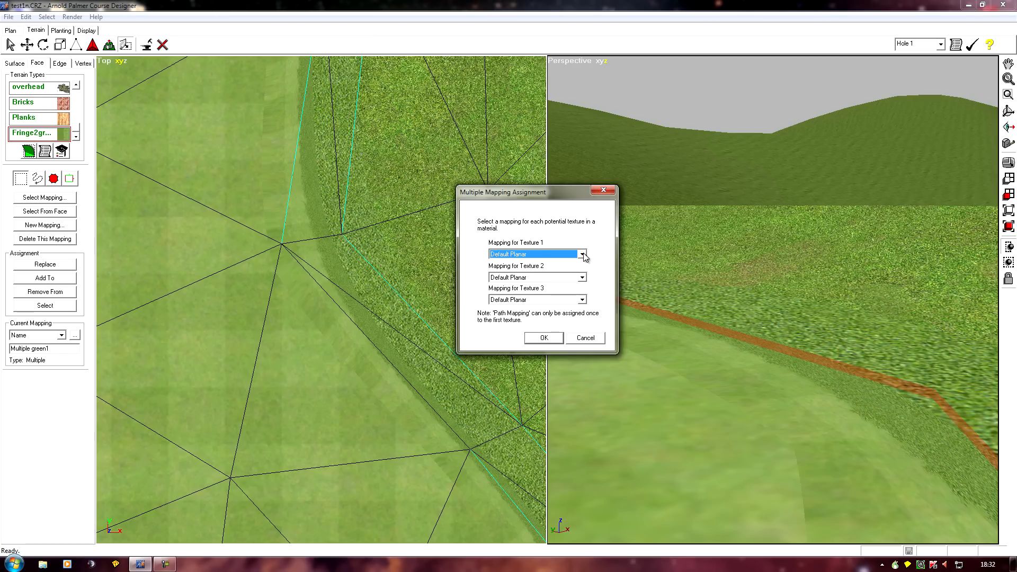
pyautogui.click(581, 253)
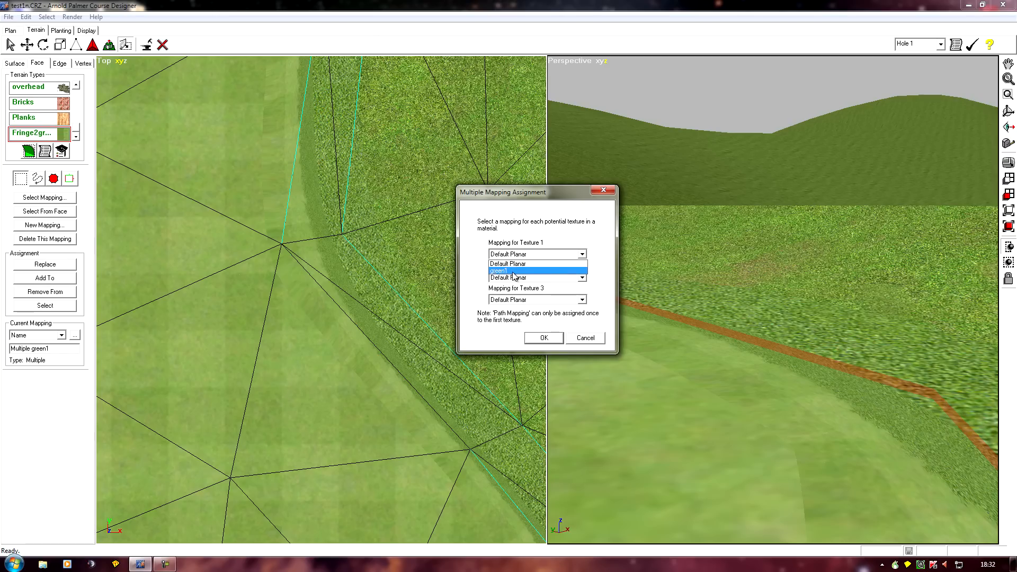
pyautogui.click(496, 271)
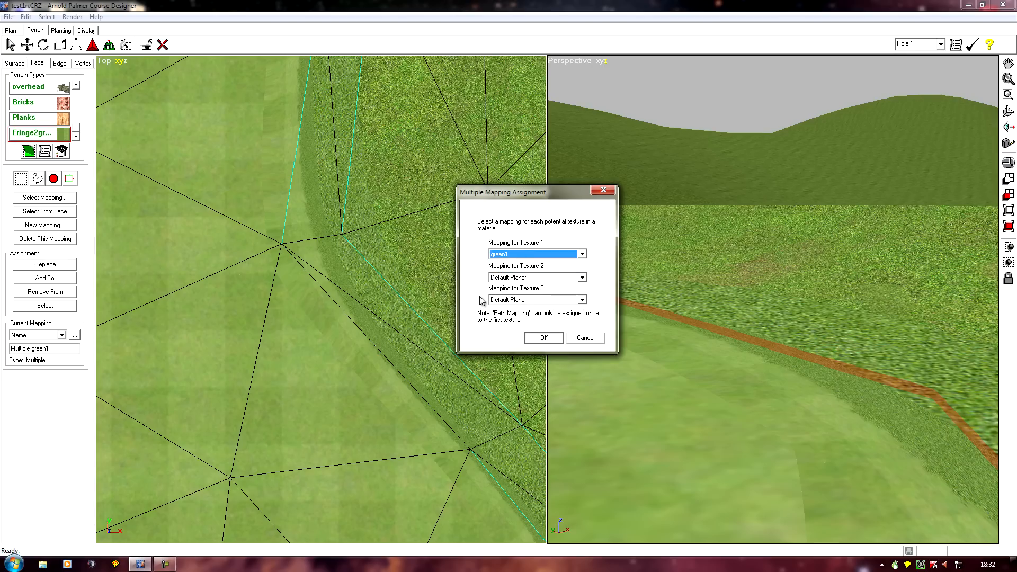
pyautogui.moveTo(505, 307)
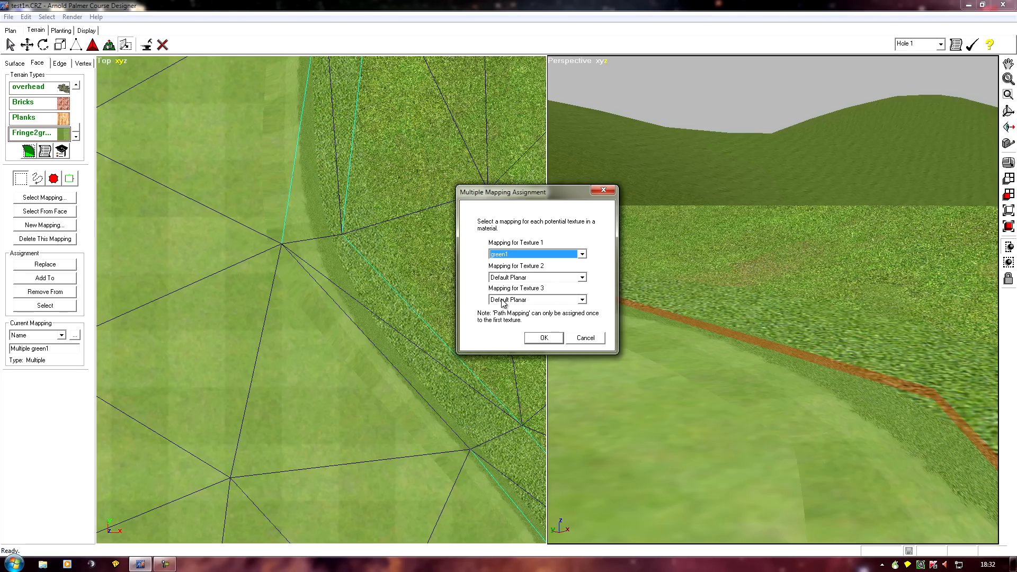
pyautogui.moveTo(502, 305)
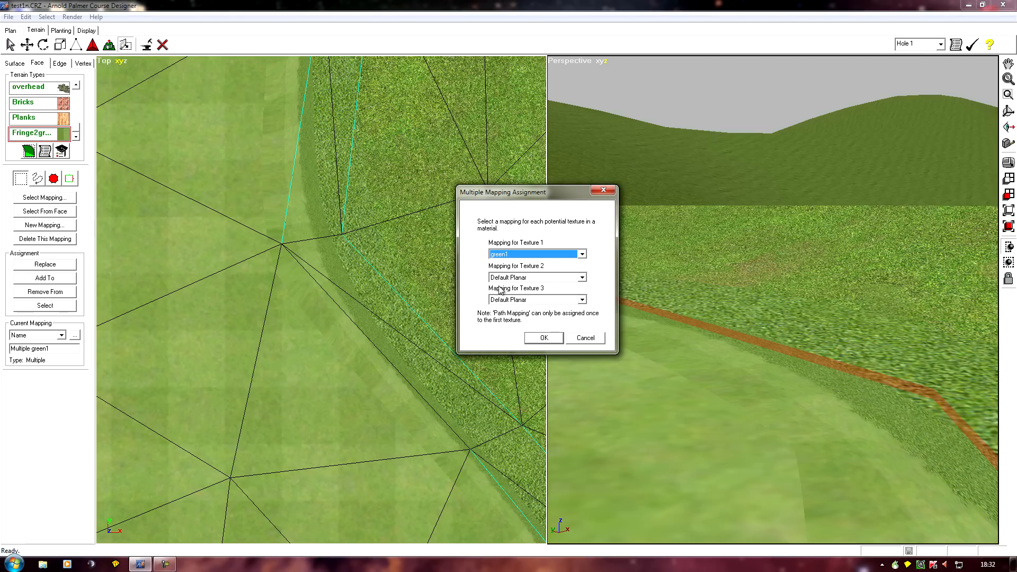
pyautogui.moveTo(501, 290)
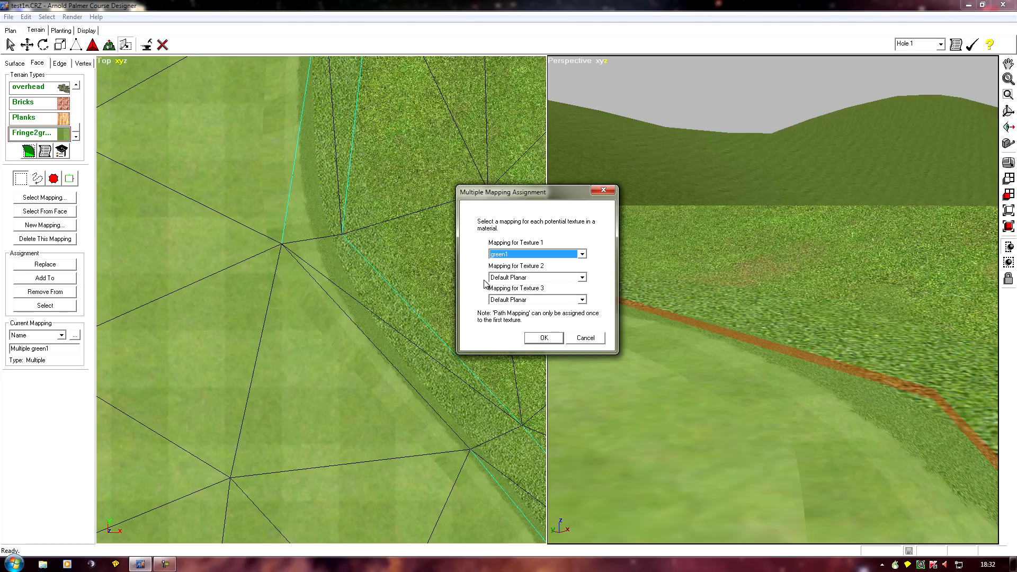
pyautogui.moveTo(510, 305)
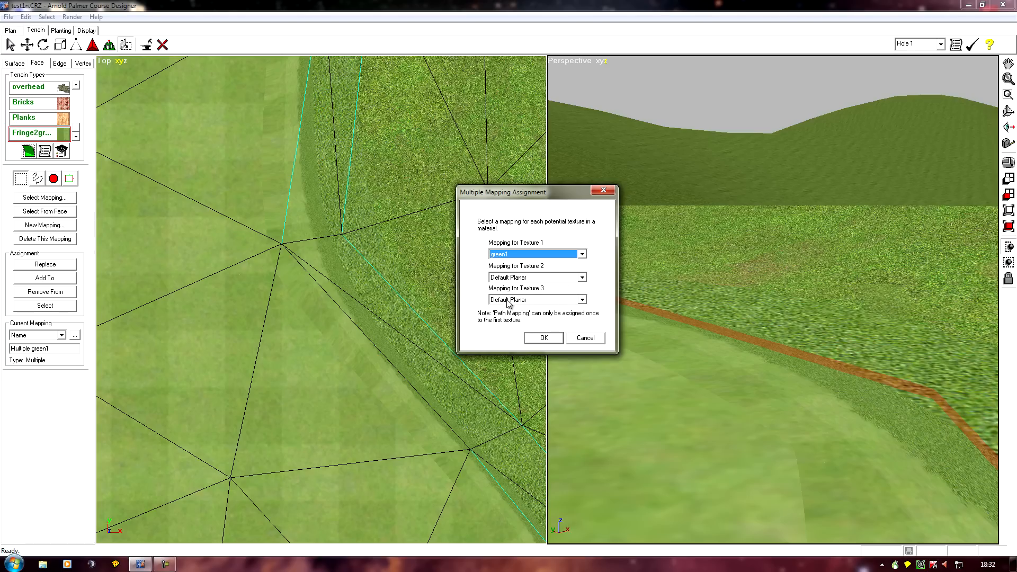
pyautogui.moveTo(550, 307)
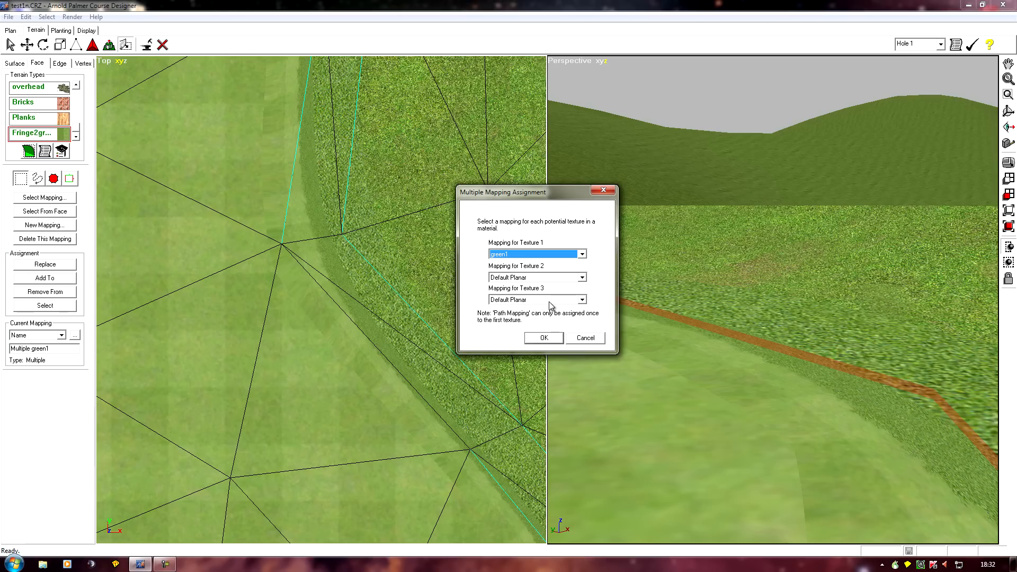
pyautogui.moveTo(577, 312)
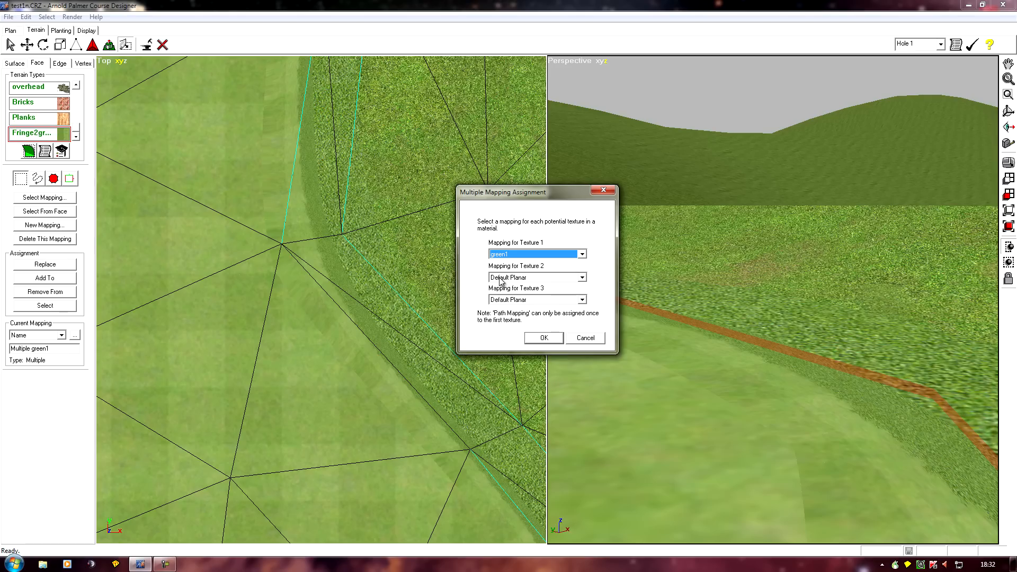
pyautogui.moveTo(386, 165)
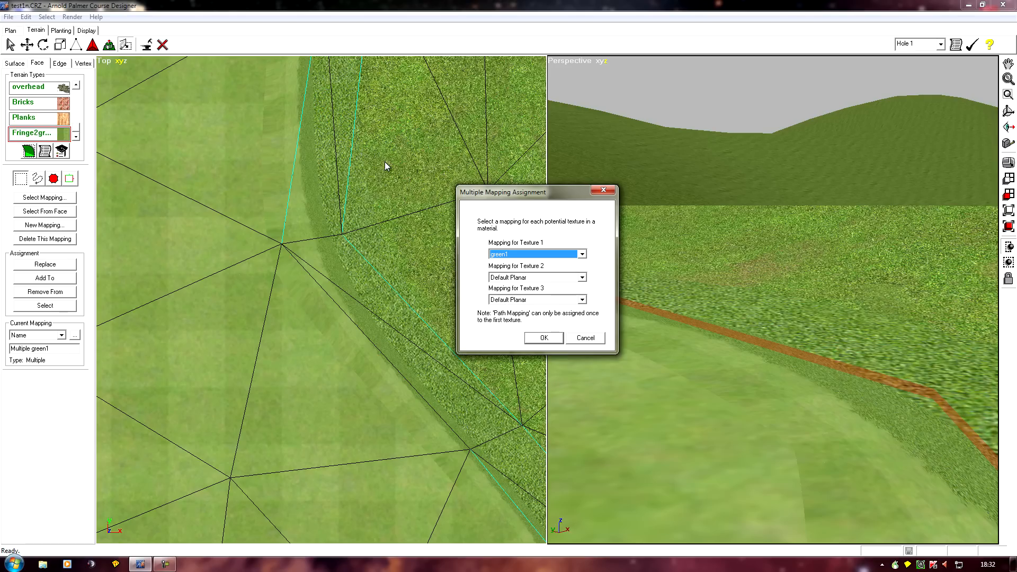
pyautogui.moveTo(168, 208)
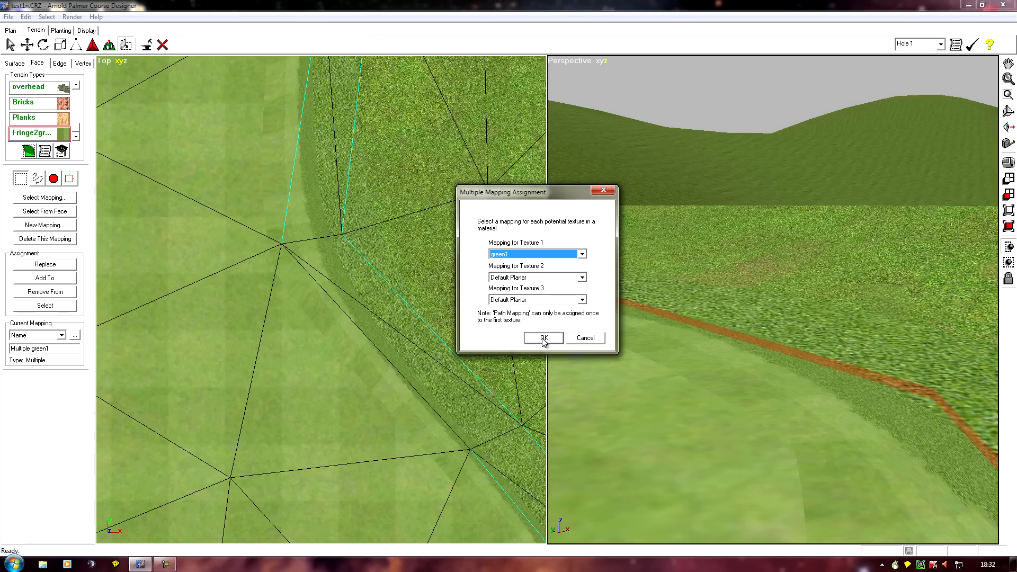
pyautogui.click(543, 338)
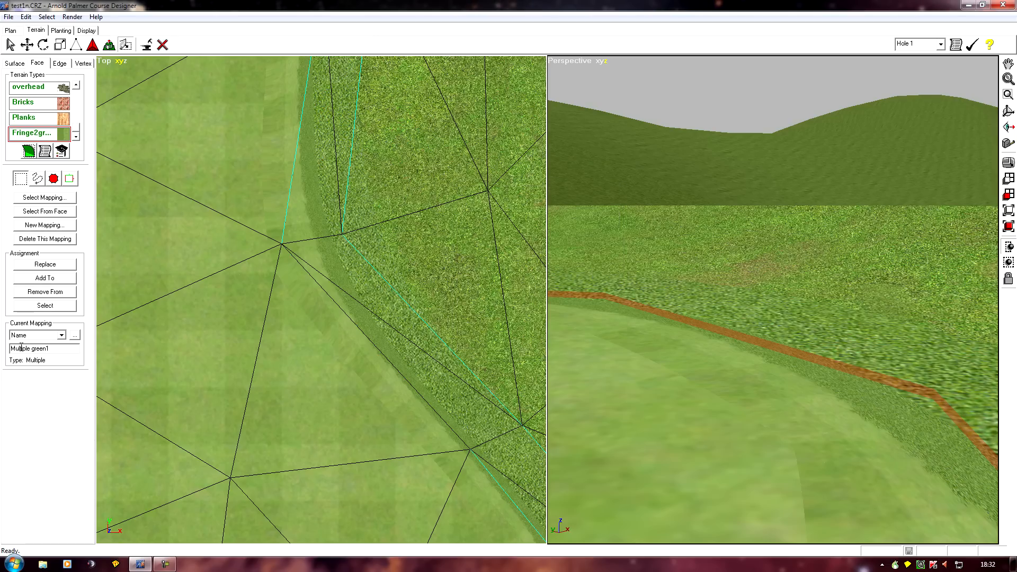
pyautogui.click(45, 277)
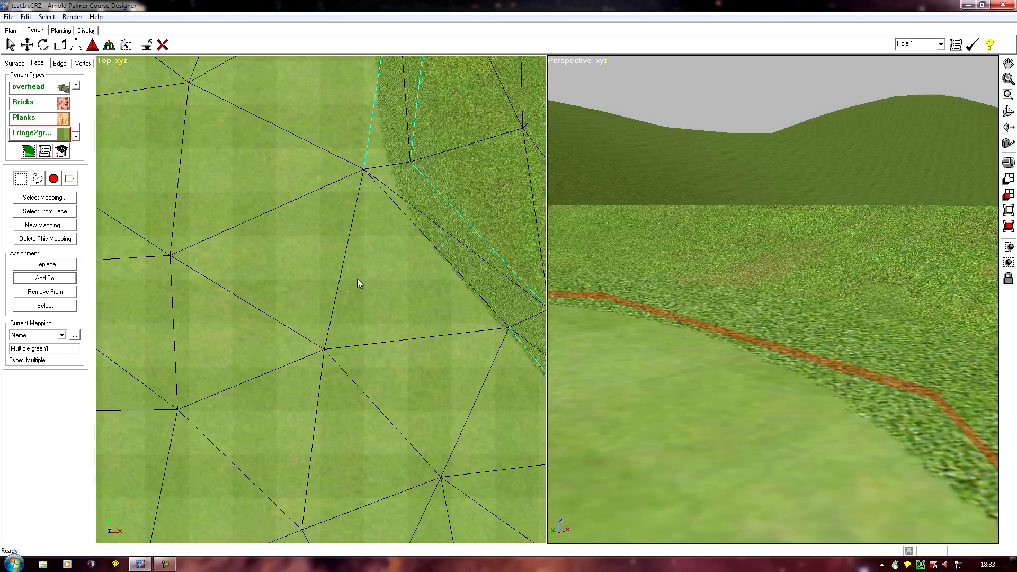
pyautogui.moveTo(433, 250)
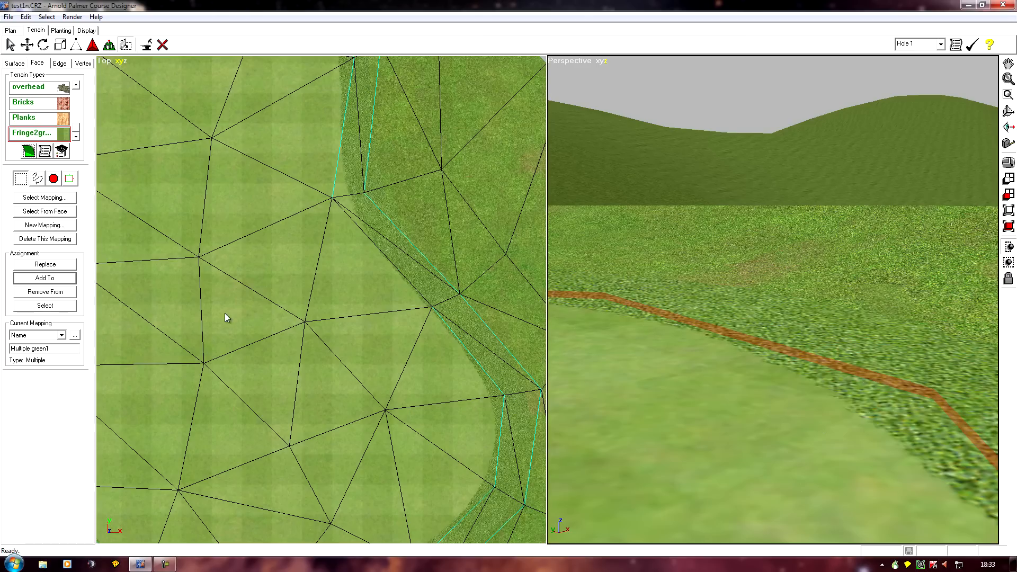
pyautogui.moveTo(25, 255)
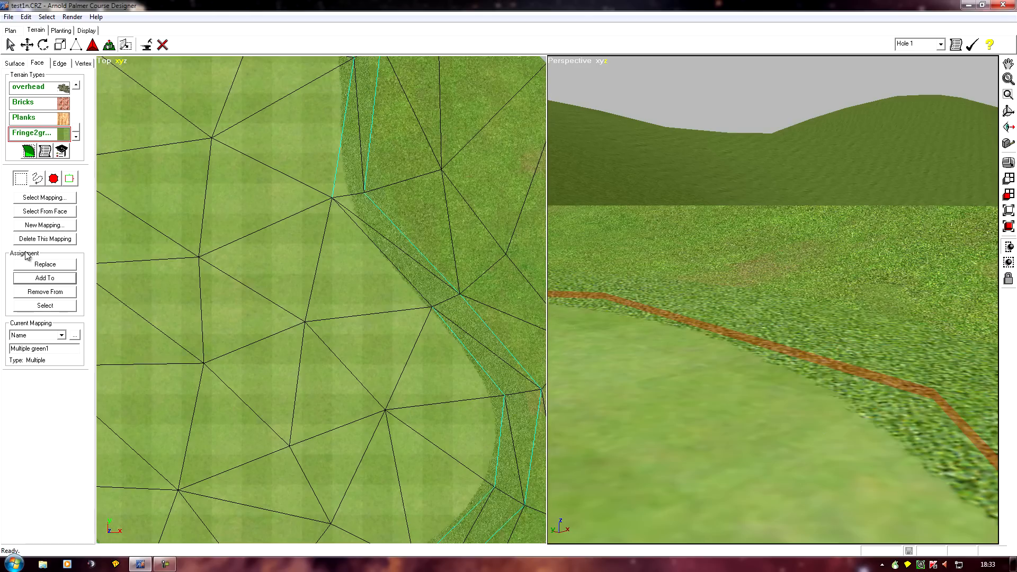
# - Create a new Planar mapping and name it Planar greensmall
pyautogui.click(44, 224)
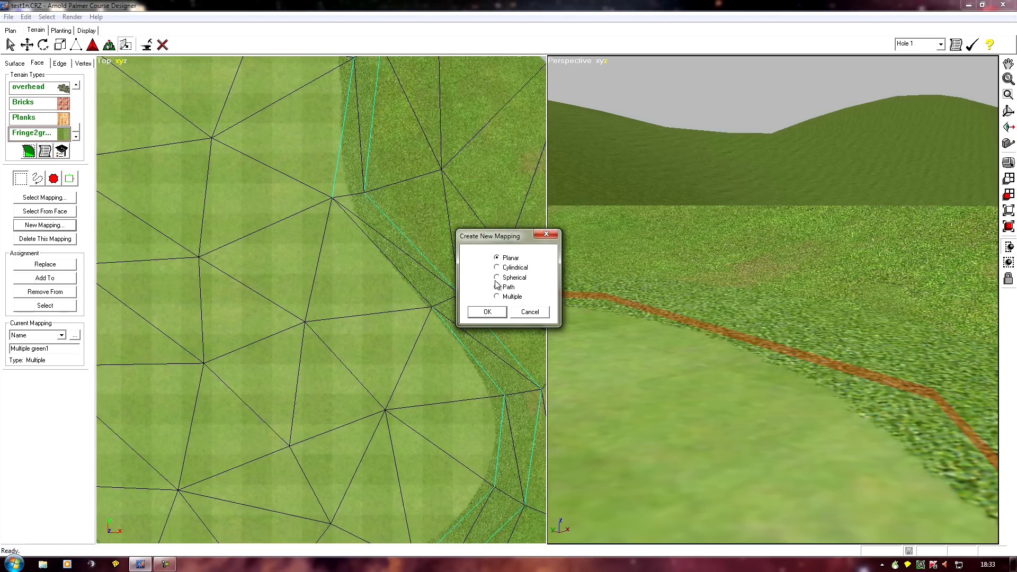
pyautogui.moveTo(483, 317)
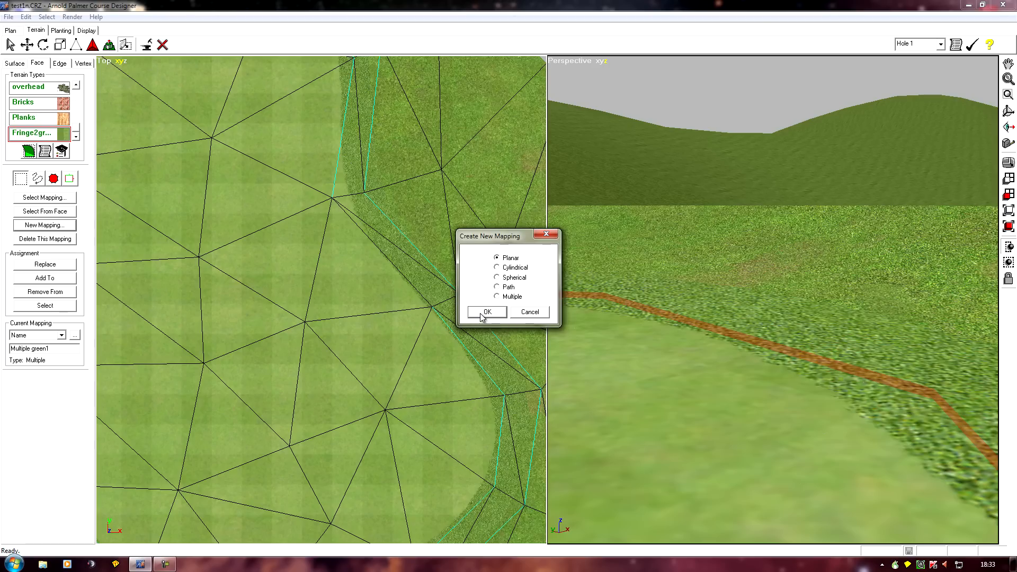
pyautogui.click(486, 312)
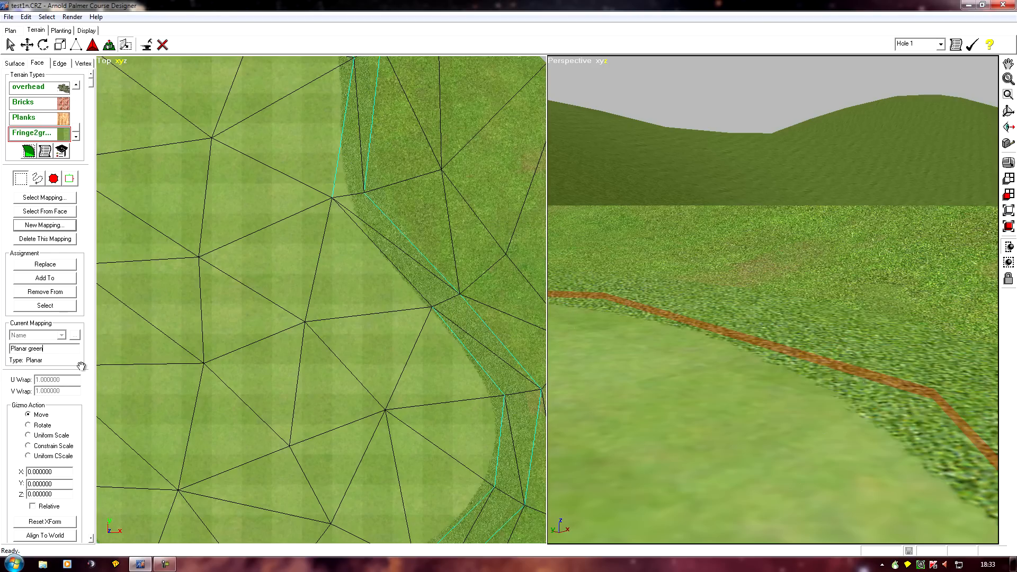
pyautogui.write('small')
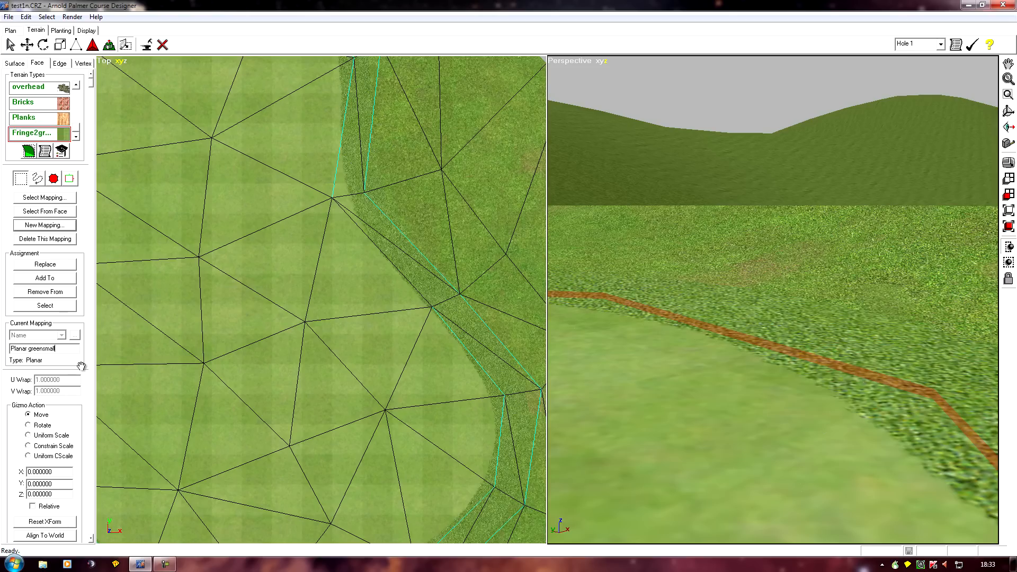
pyautogui.moveTo(125, 455)
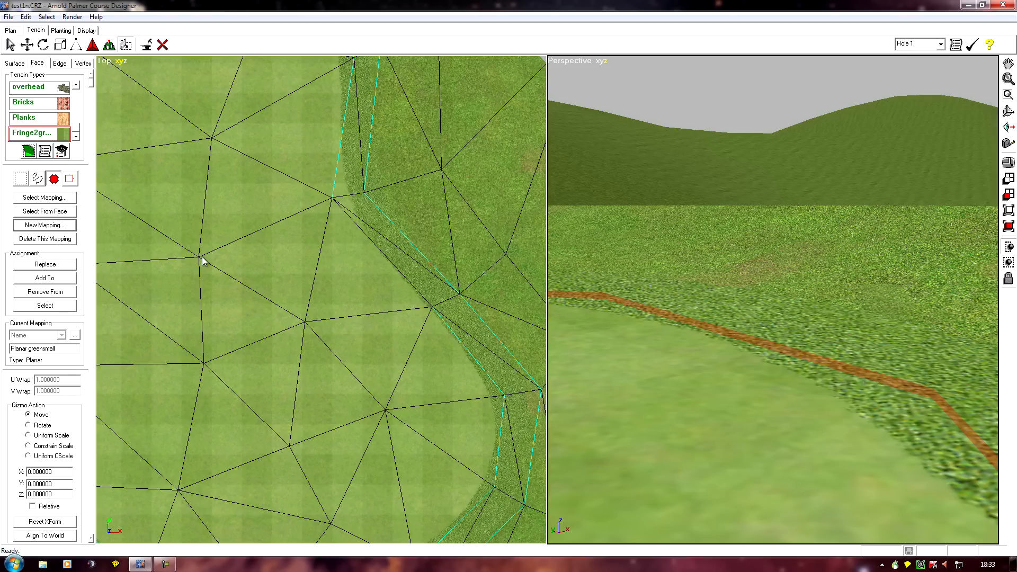
# - Set the Gizmo Action to Uniform Scale at 6.72 for Planar greensmall
pyautogui.click(45, 278)
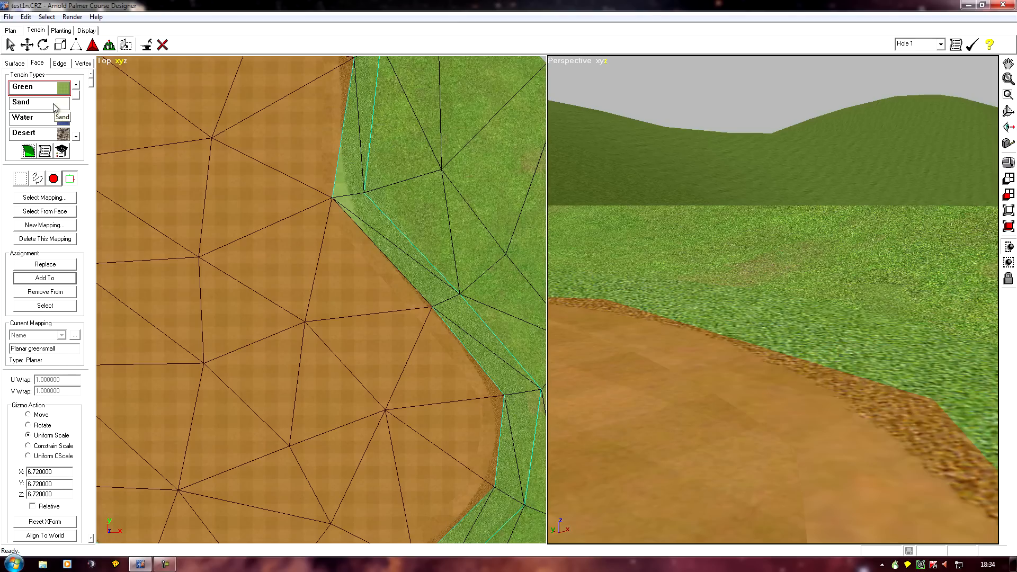
pyautogui.click(46, 16)
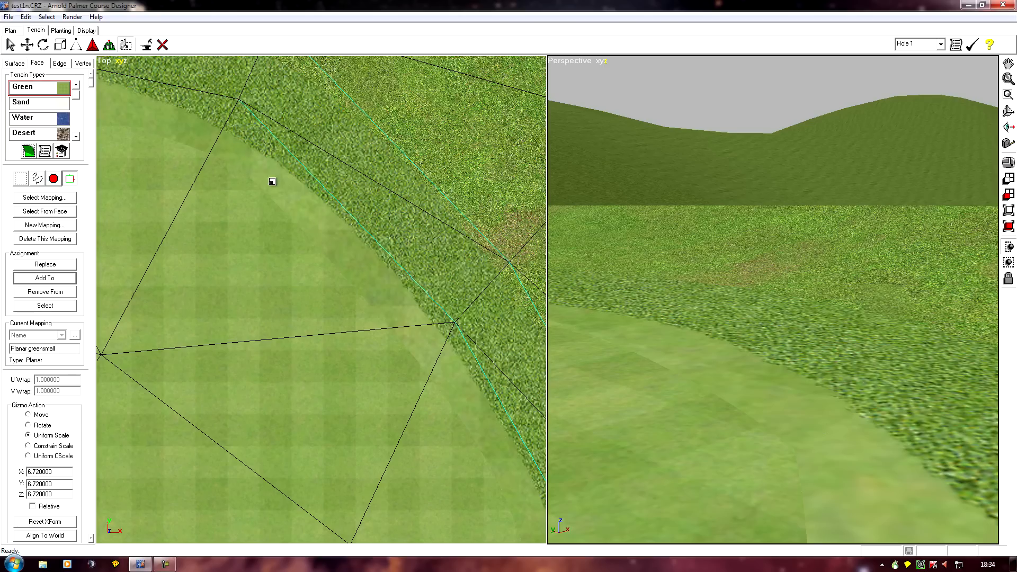
pyautogui.moveTo(284, 247)
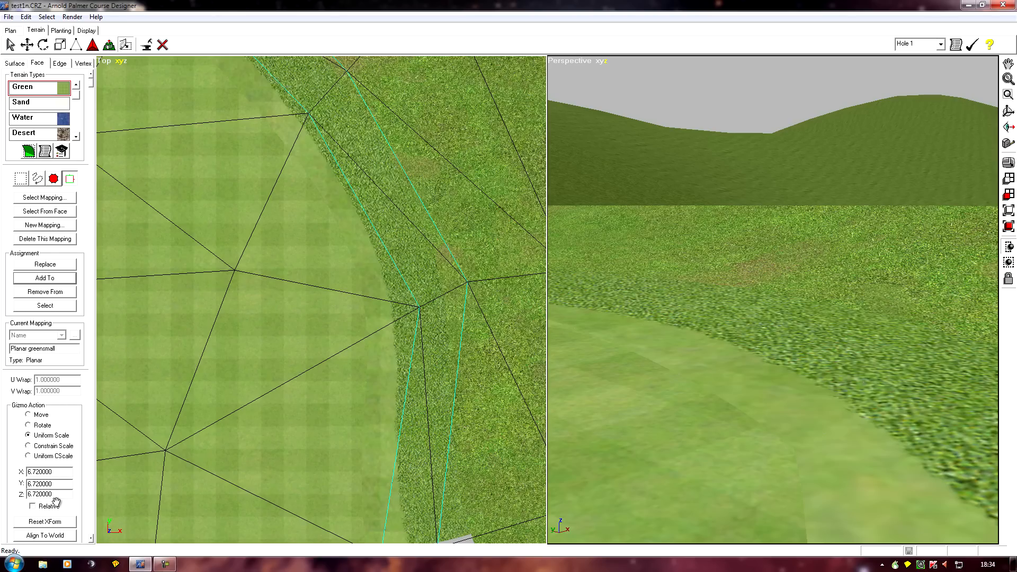
pyautogui.moveTo(50, 205)
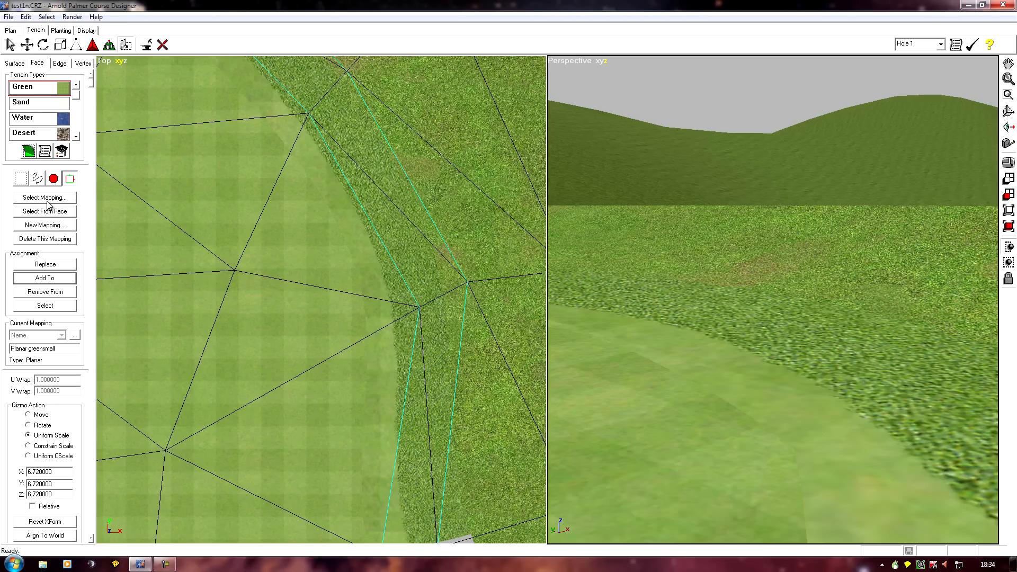
# - Reselect Multiple green1 as the current mapping from the mapping list
pyautogui.click(45, 198)
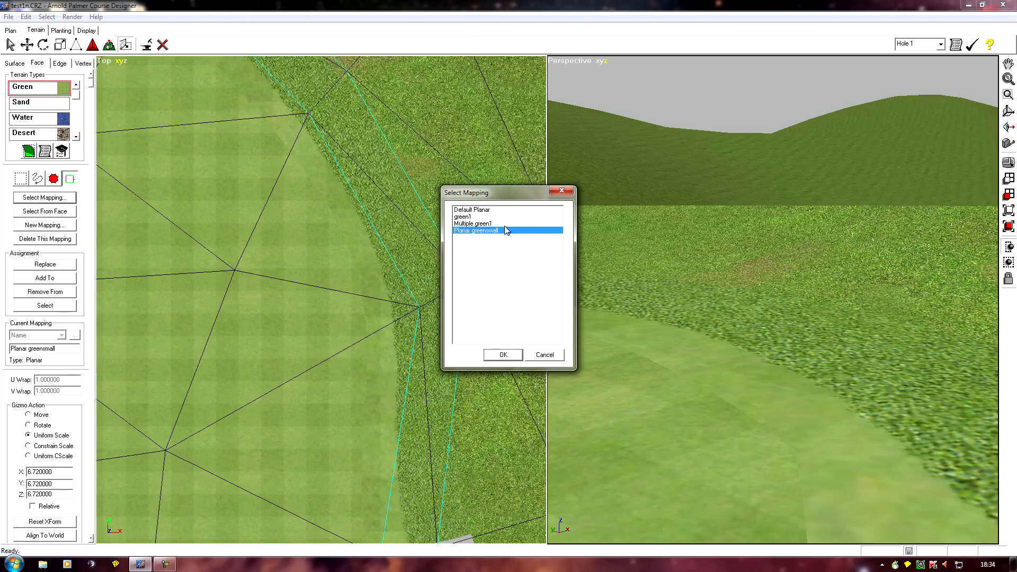
pyautogui.click(472, 224)
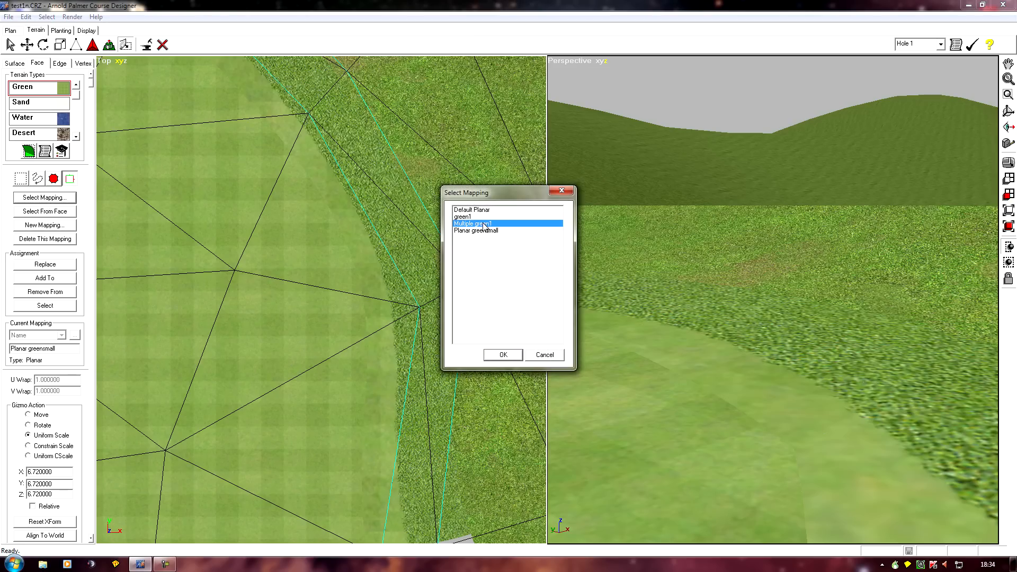
pyautogui.click(502, 355)
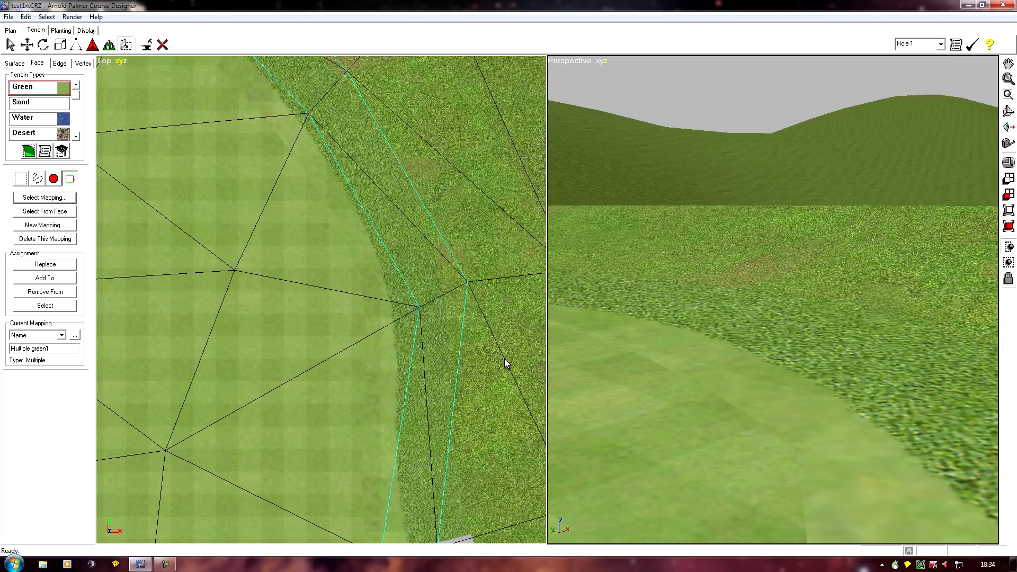
# - Assign Planar greensmall as the Mapping for Texture 3 of Multiple green1 and confirm
pyautogui.click(74, 335)
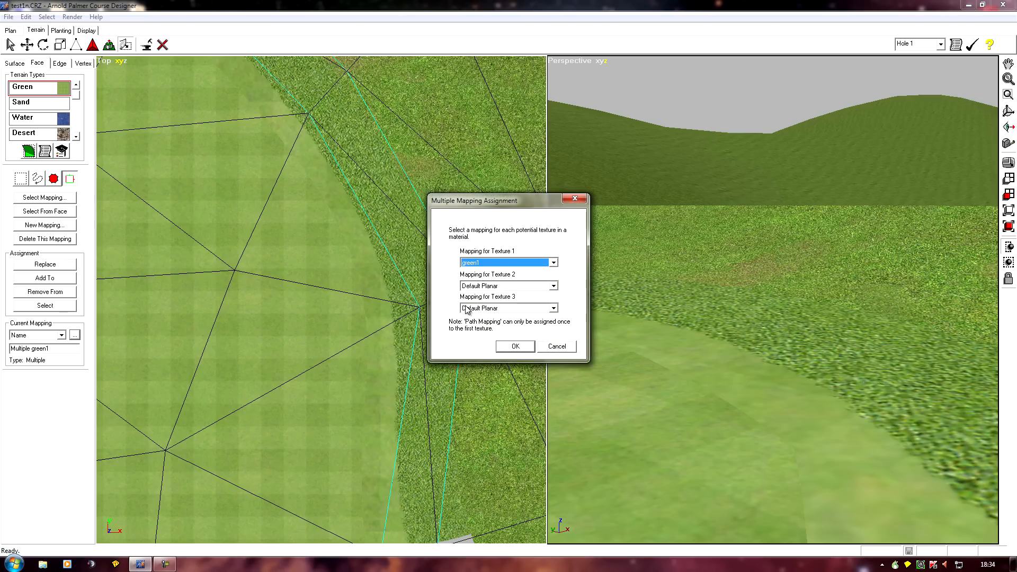
pyautogui.moveTo(510, 316)
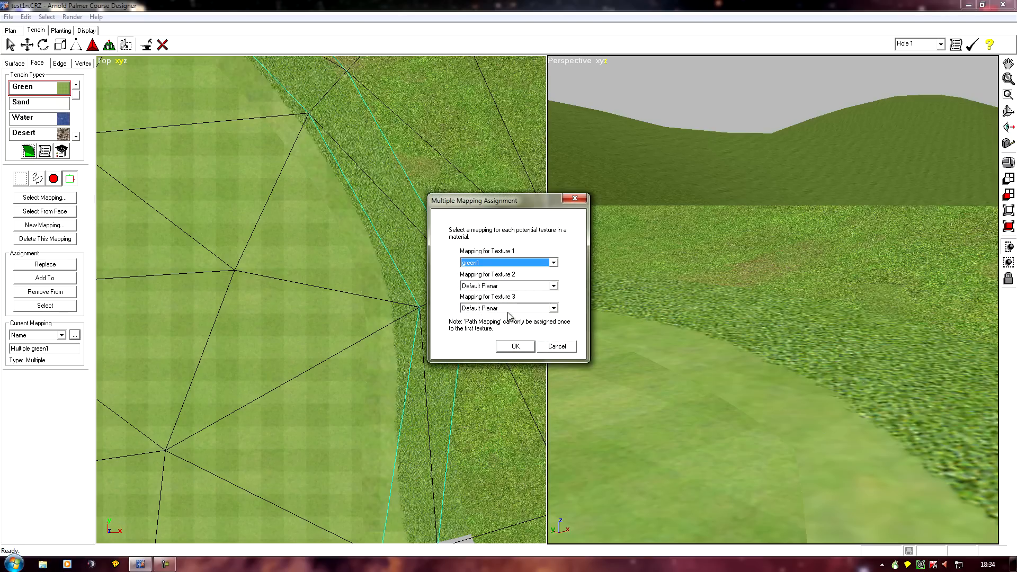
pyautogui.moveTo(226, 309)
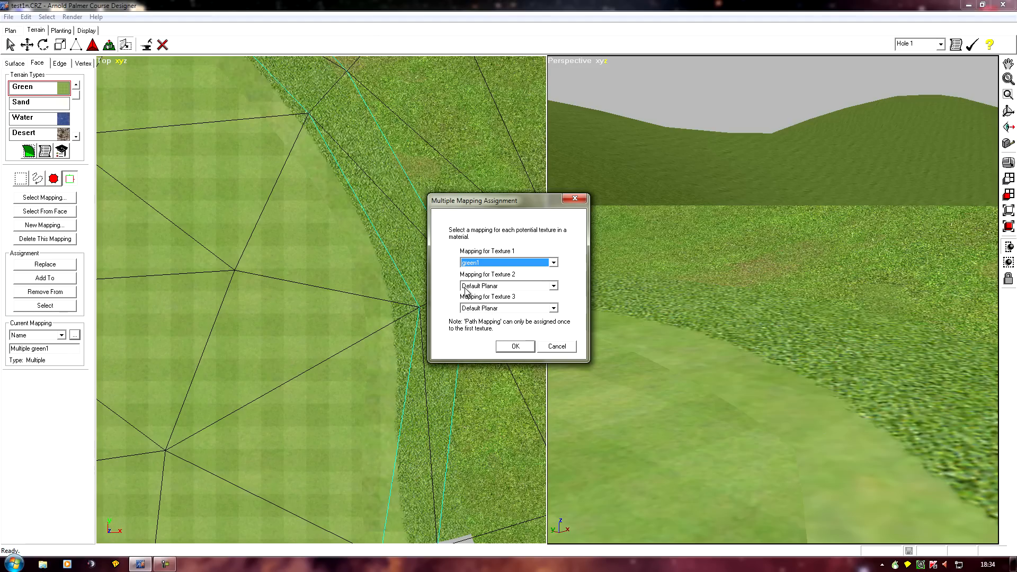
pyautogui.moveTo(562, 312)
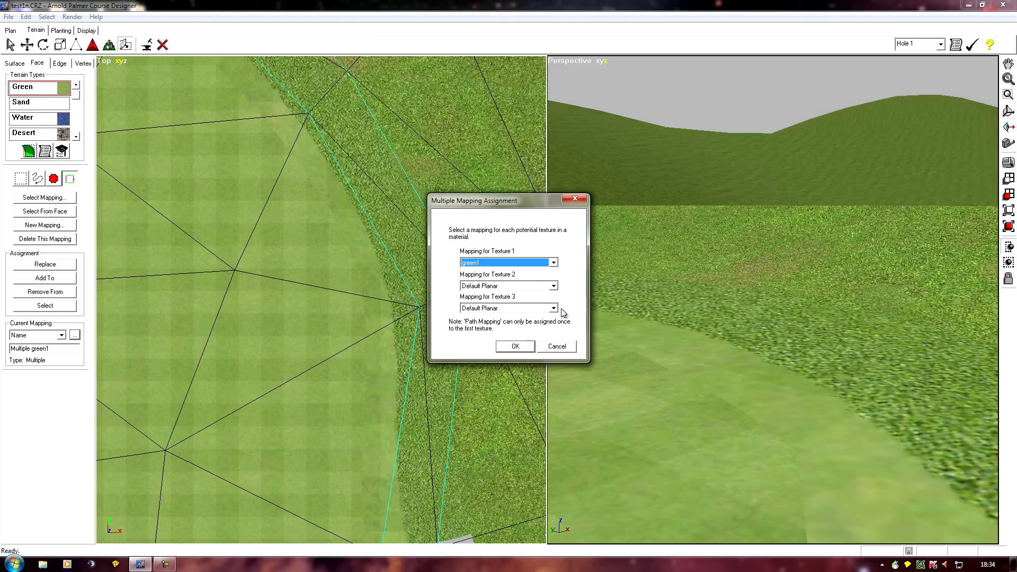
pyautogui.click(553, 307)
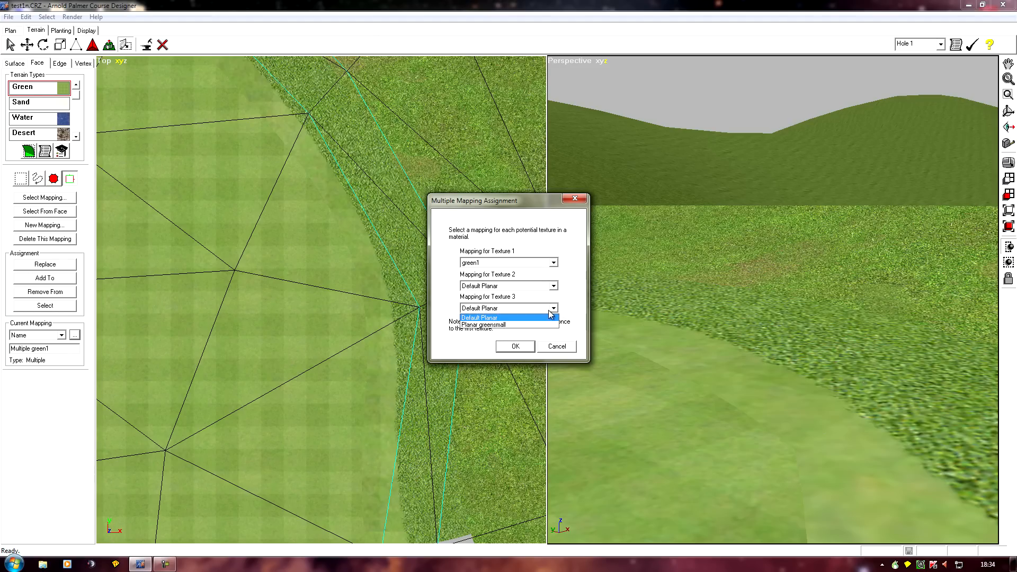
pyautogui.click(483, 324)
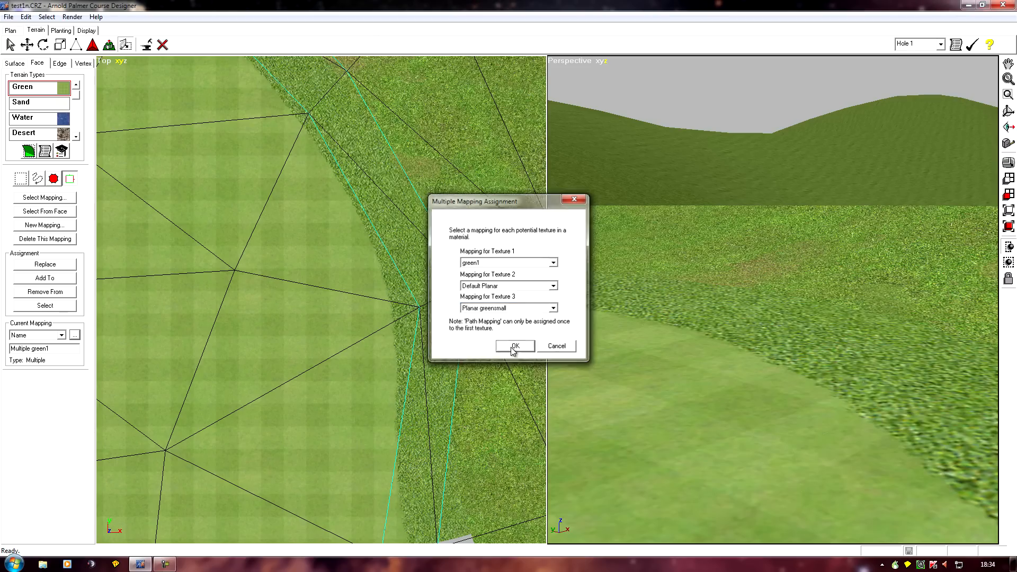
pyautogui.click(514, 345)
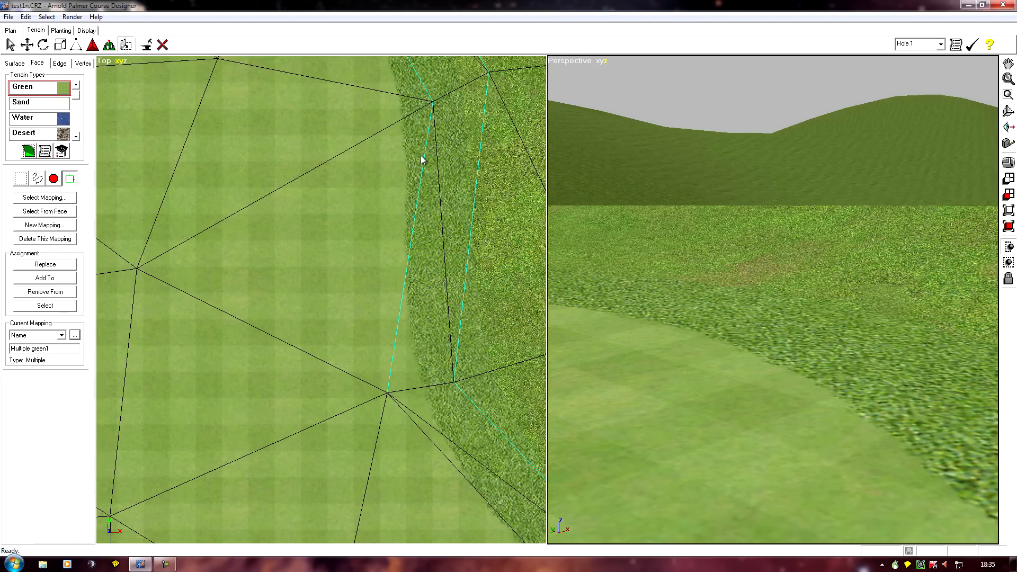
pyautogui.moveTo(393, 273)
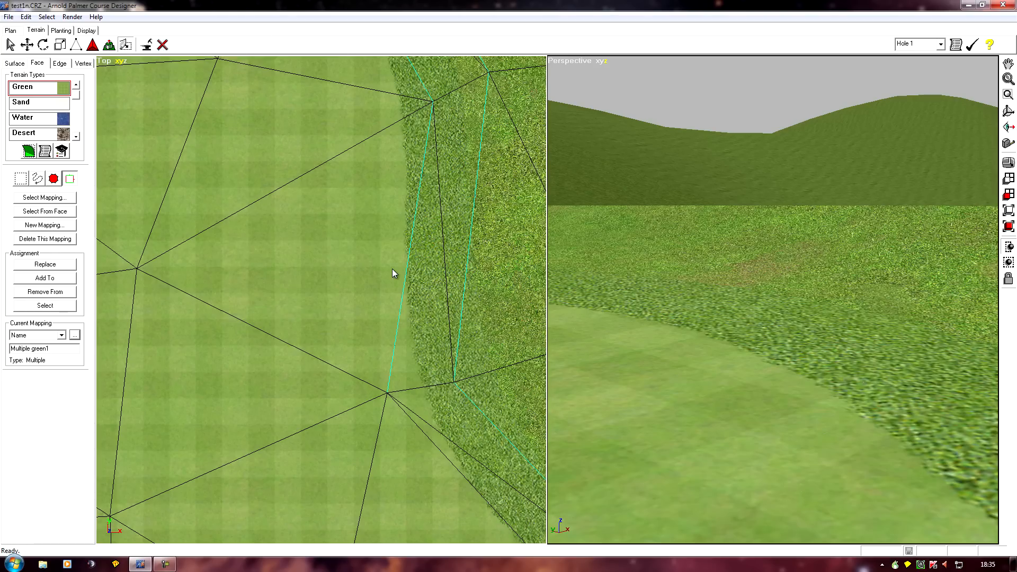
pyautogui.moveTo(235, 187)
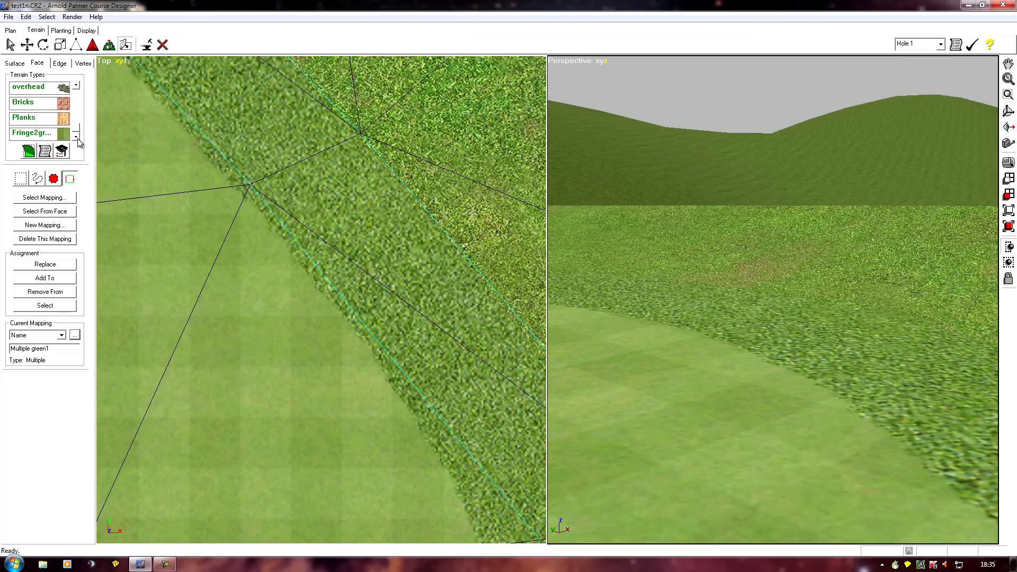
# - Browse for a replacement alpha texture in the fringe2green seam blend material
pyautogui.click(36, 134)
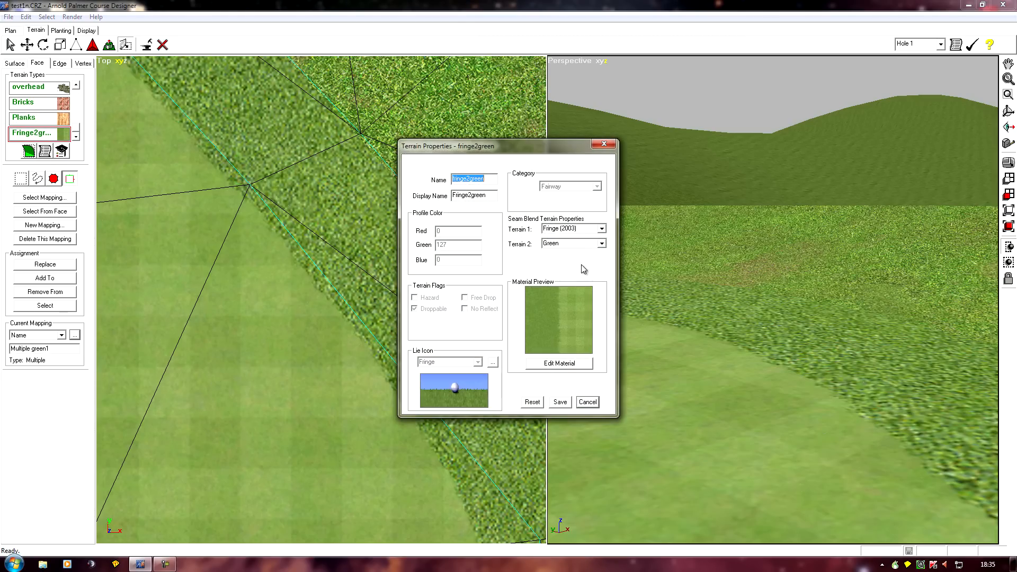
pyautogui.click(555, 363)
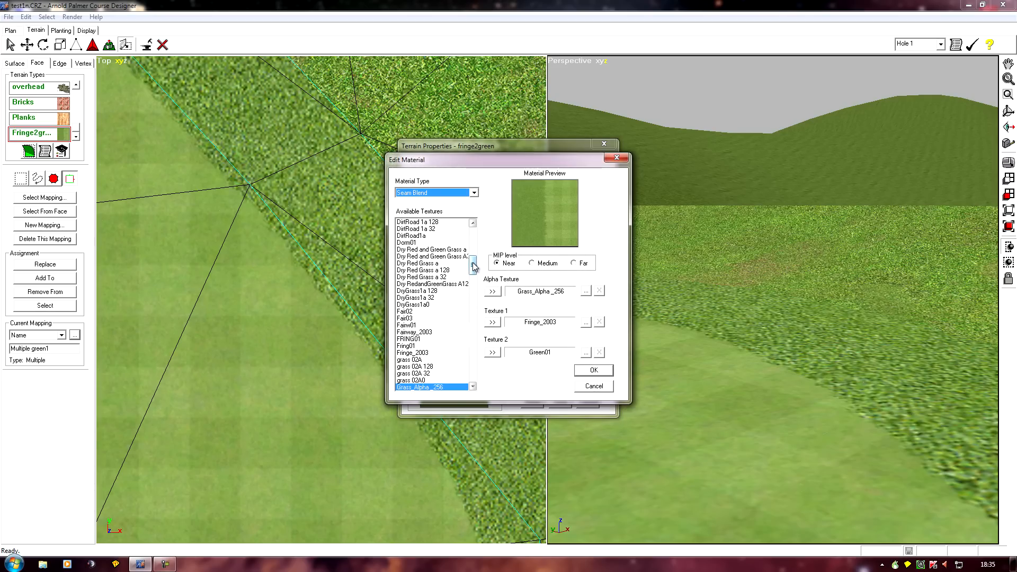
pyautogui.click(472, 238)
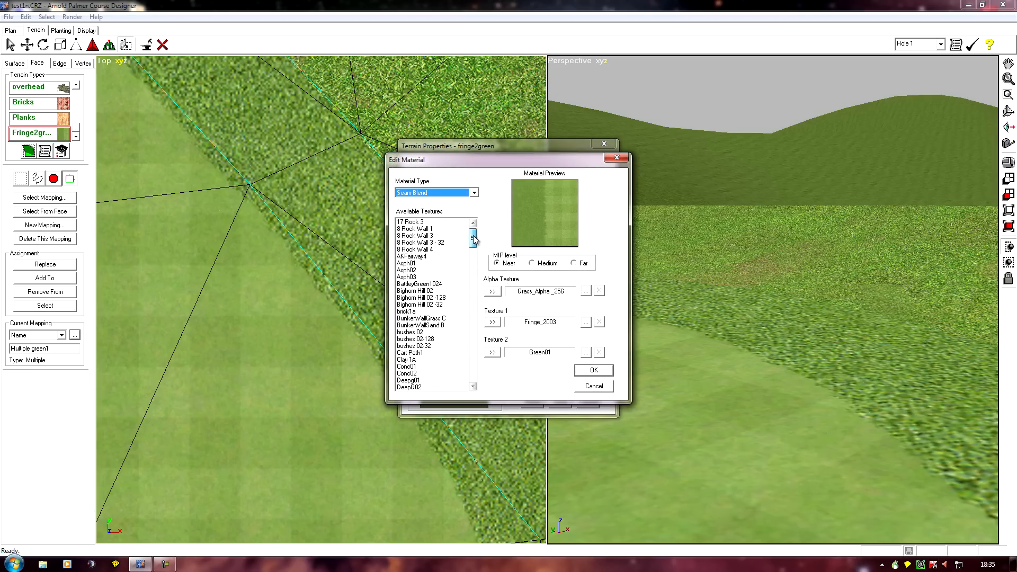
pyautogui.click(472, 240)
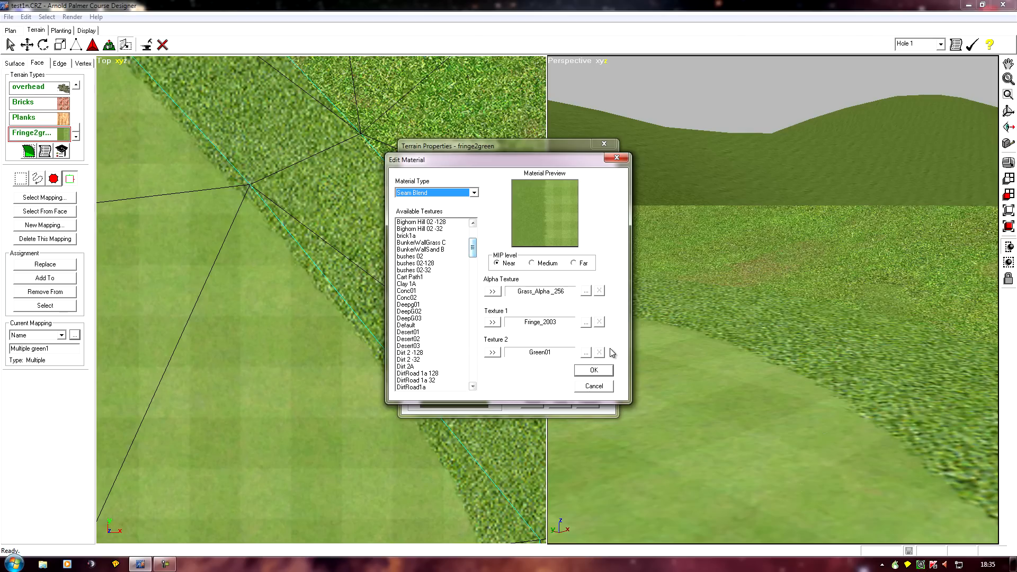
pyautogui.click(585, 352)
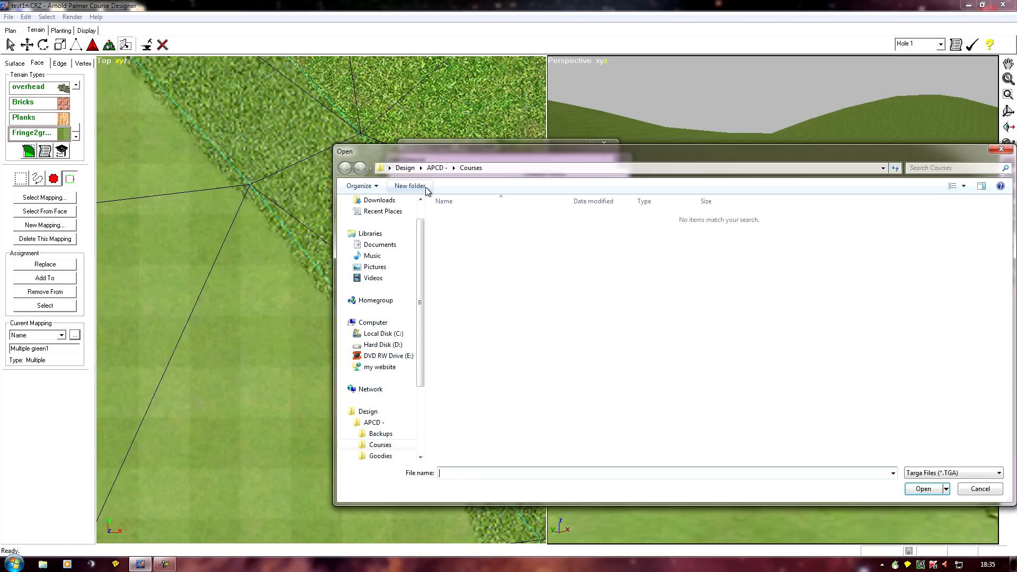
# - Load Bunker_Alpha_512.tga as the alpha texture, confirm the material and save the terrain
pyautogui.click(345, 167)
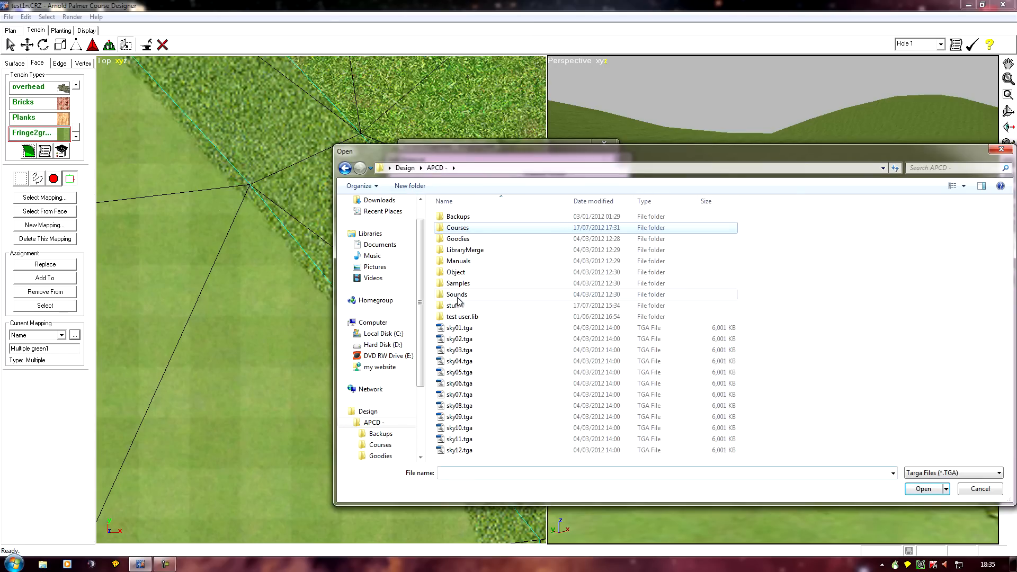
pyautogui.doubleClick(458, 305)
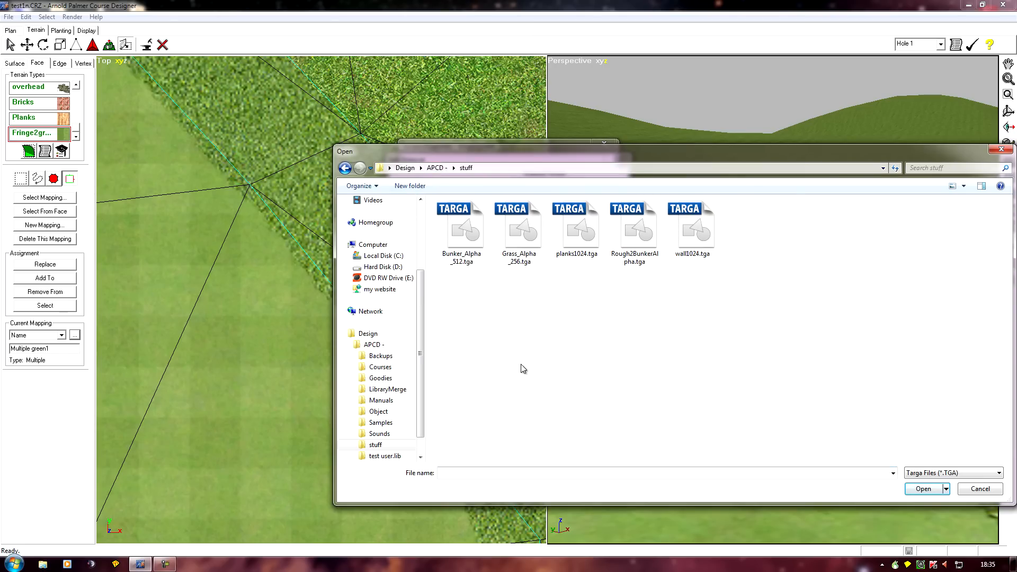
pyautogui.click(461, 229)
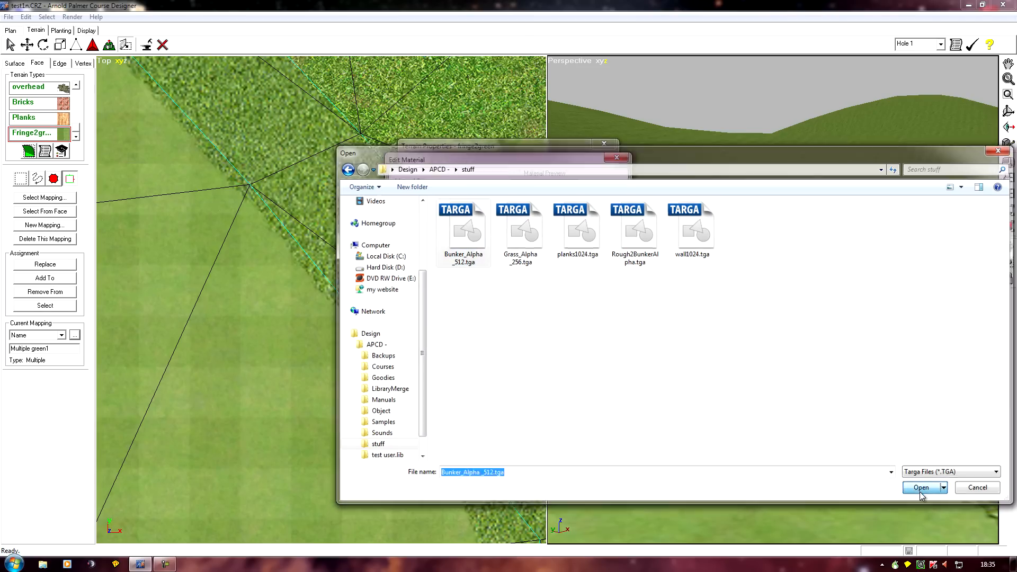
pyautogui.click(920, 487)
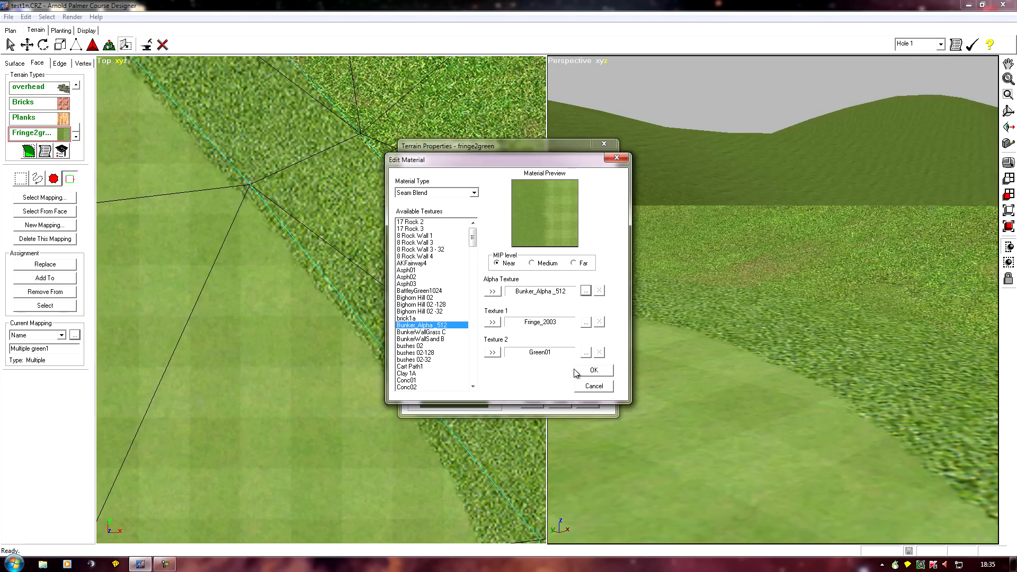
pyautogui.click(591, 370)
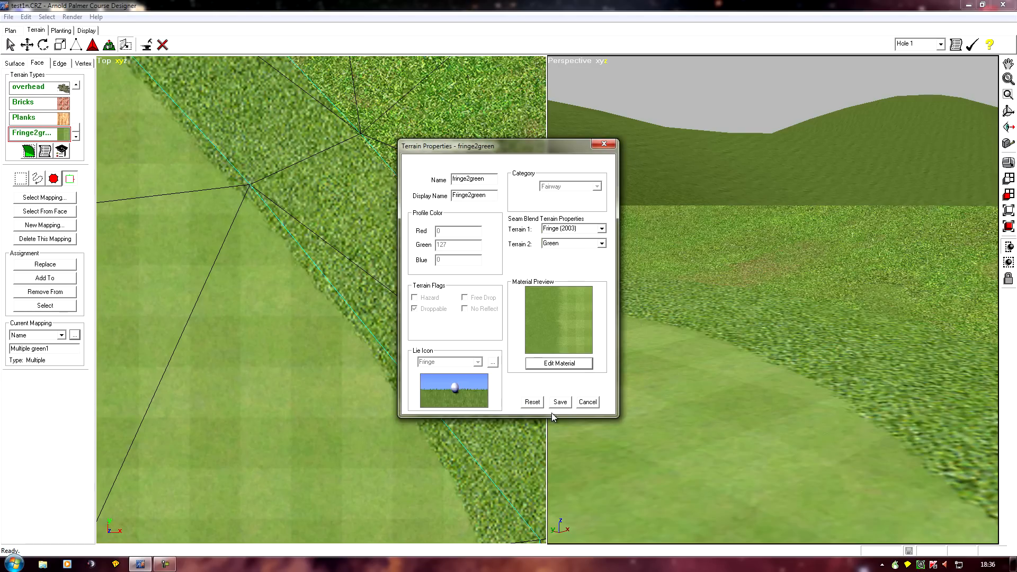
pyautogui.click(586, 401)
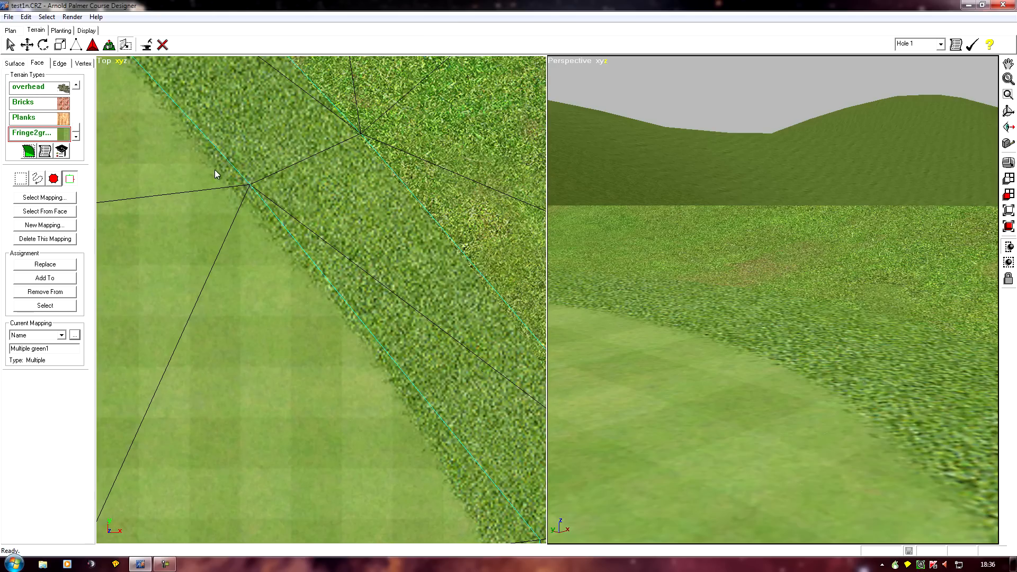
pyautogui.moveTo(296, 226)
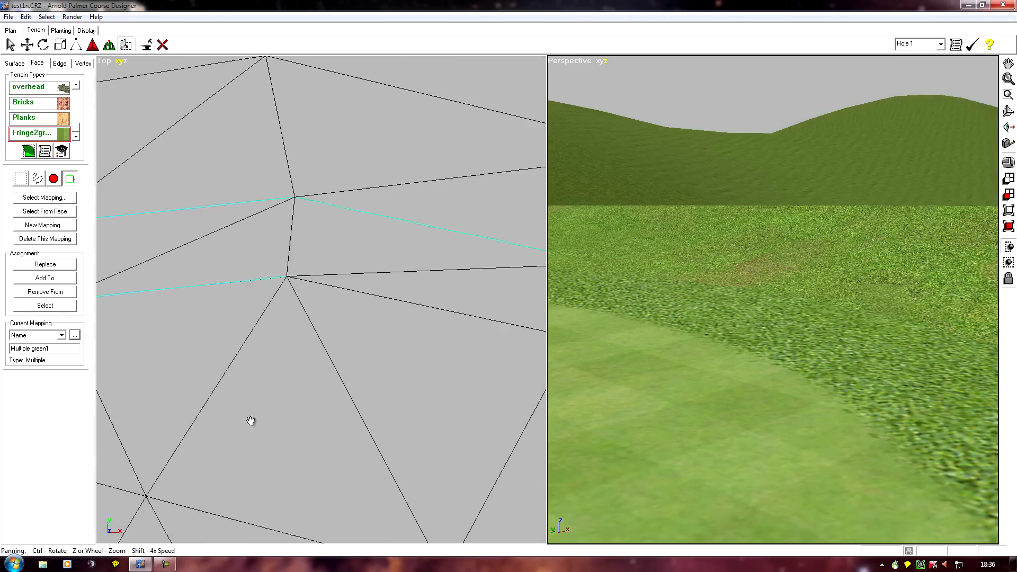
pyautogui.moveTo(251, 422); pyautogui.dragTo(495, 395)
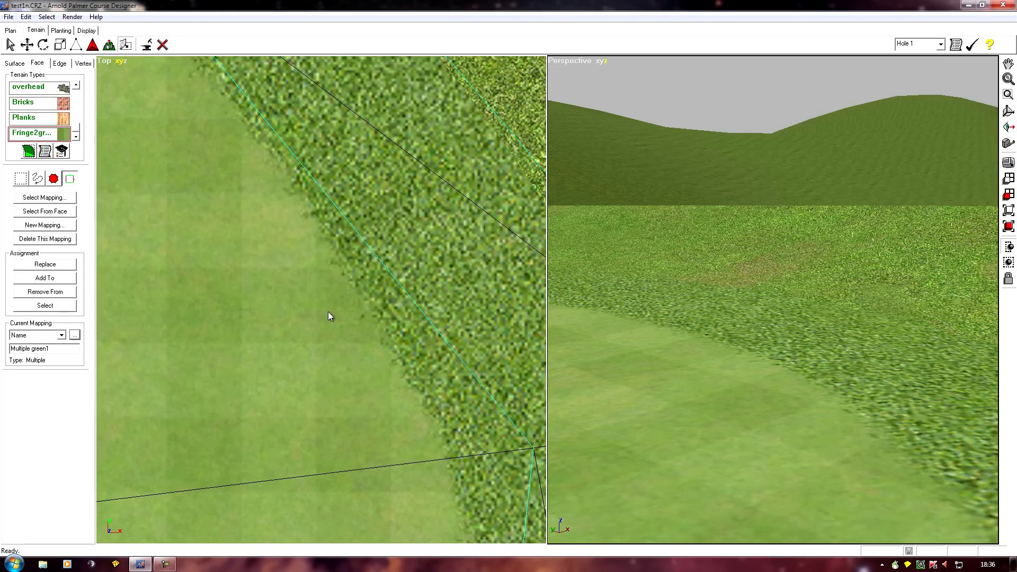
pyautogui.moveTo(181, 405)
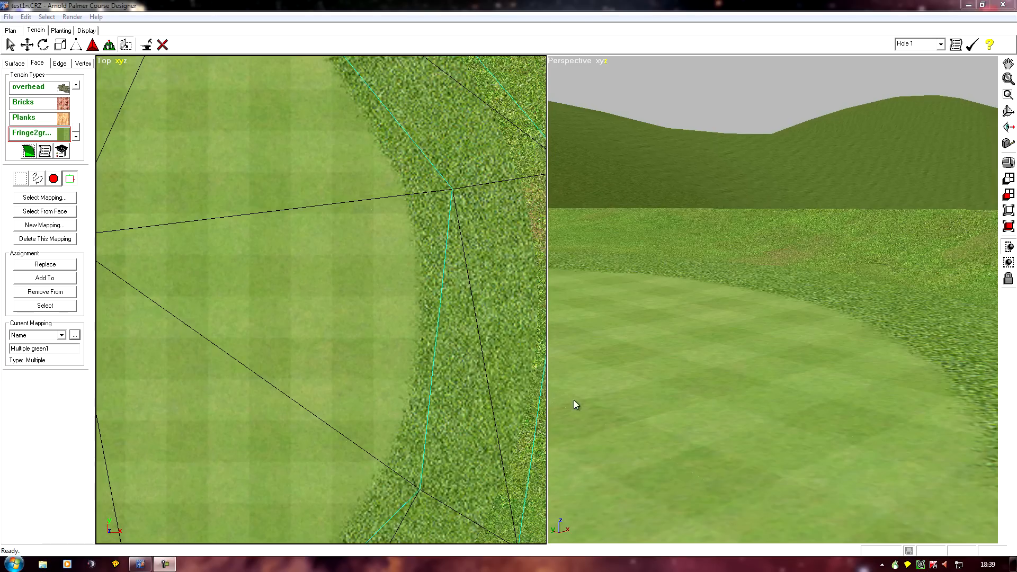
pyautogui.moveTo(344, 351)
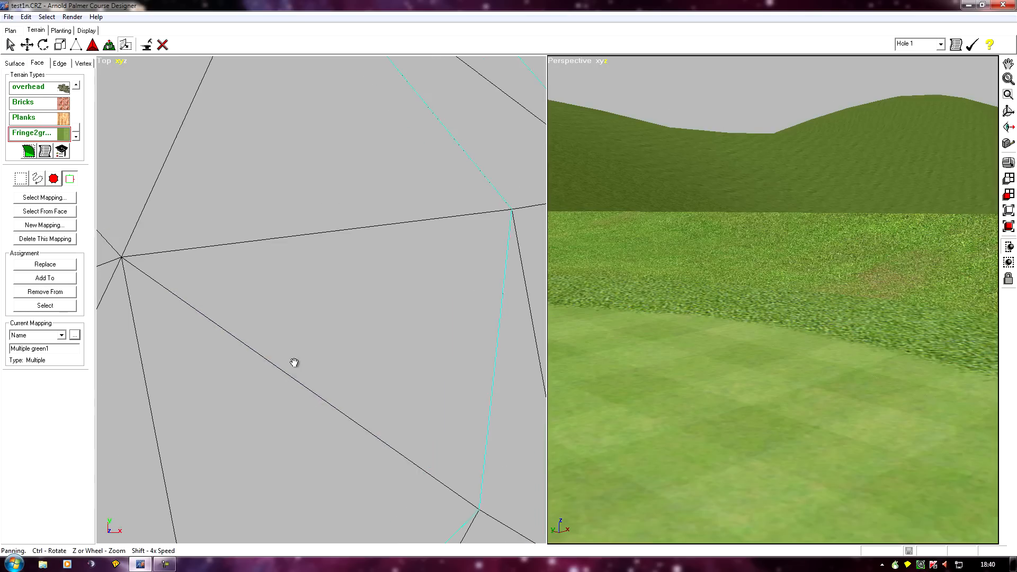
# - Region-select the whole putting green surface on the Surface tab
pyautogui.scroll(-3)
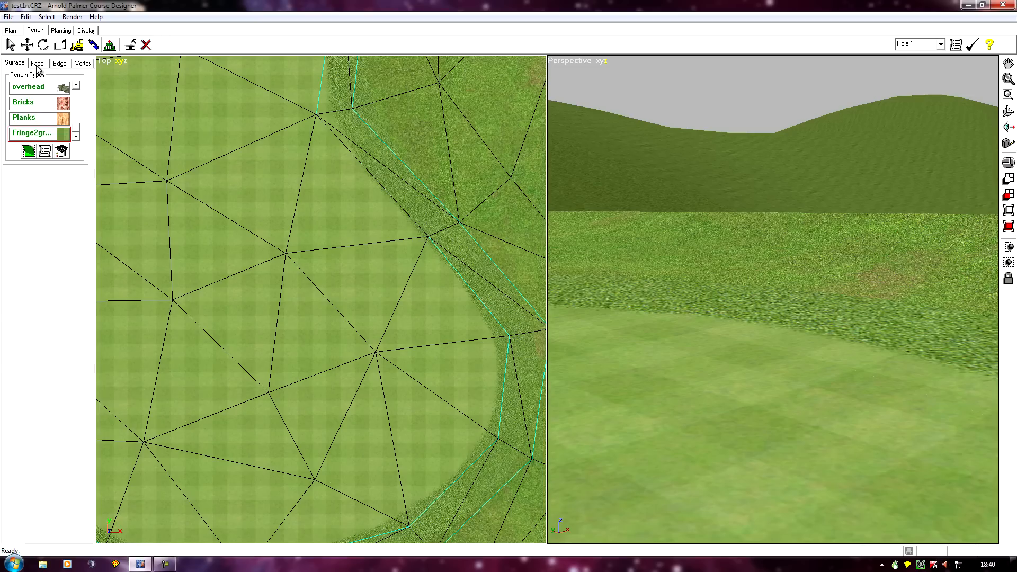
pyautogui.moveTo(14, 70)
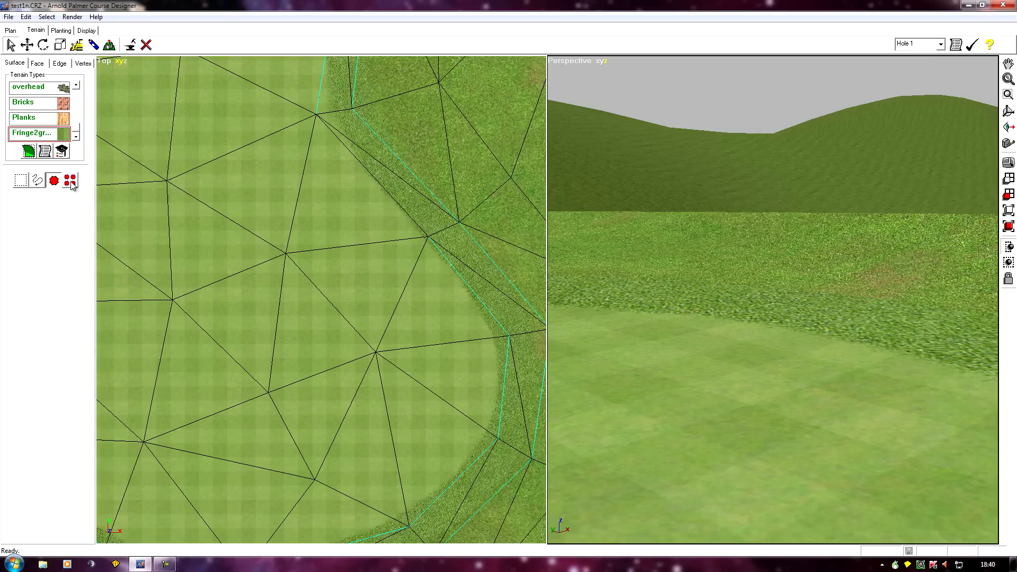
pyautogui.click(38, 180)
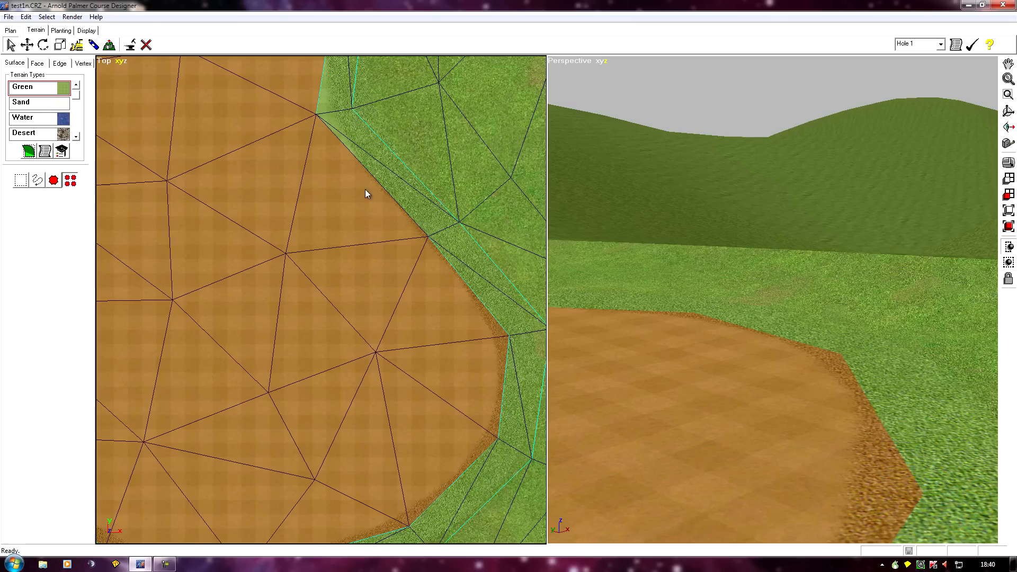
pyautogui.click(54, 180)
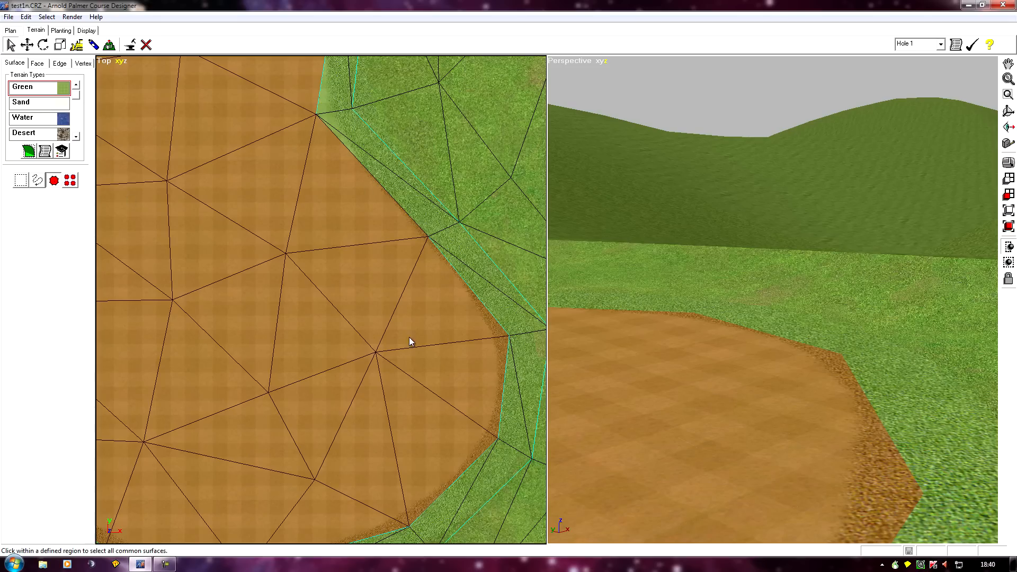
pyautogui.moveTo(362, 304)
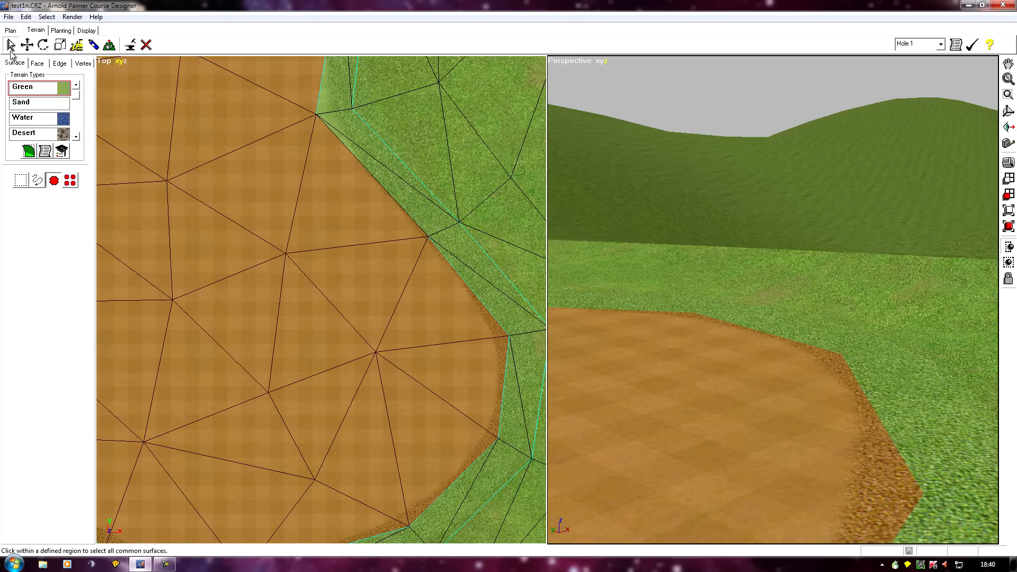
pyautogui.moveTo(628, 352)
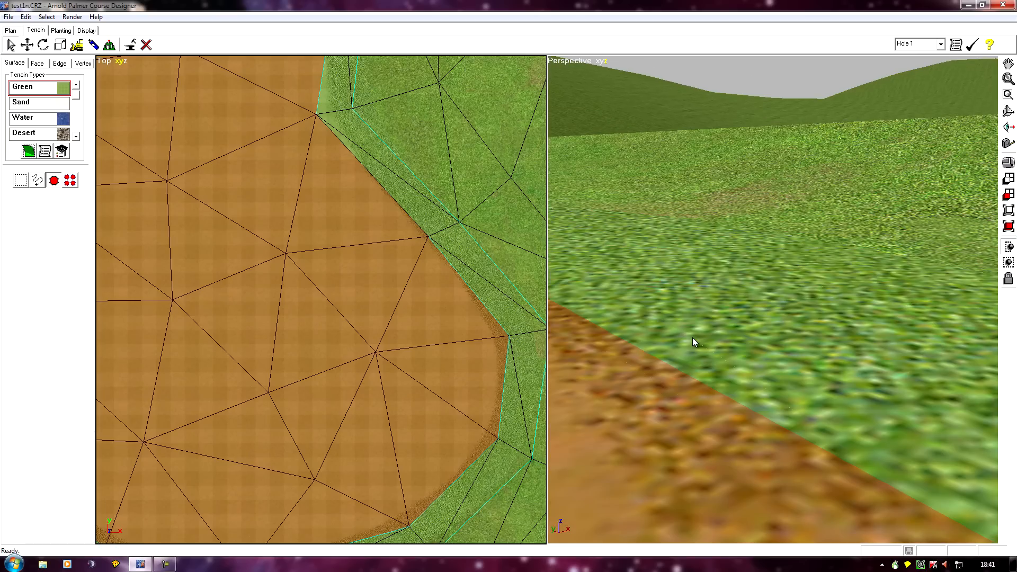
pyautogui.moveTo(669, 353)
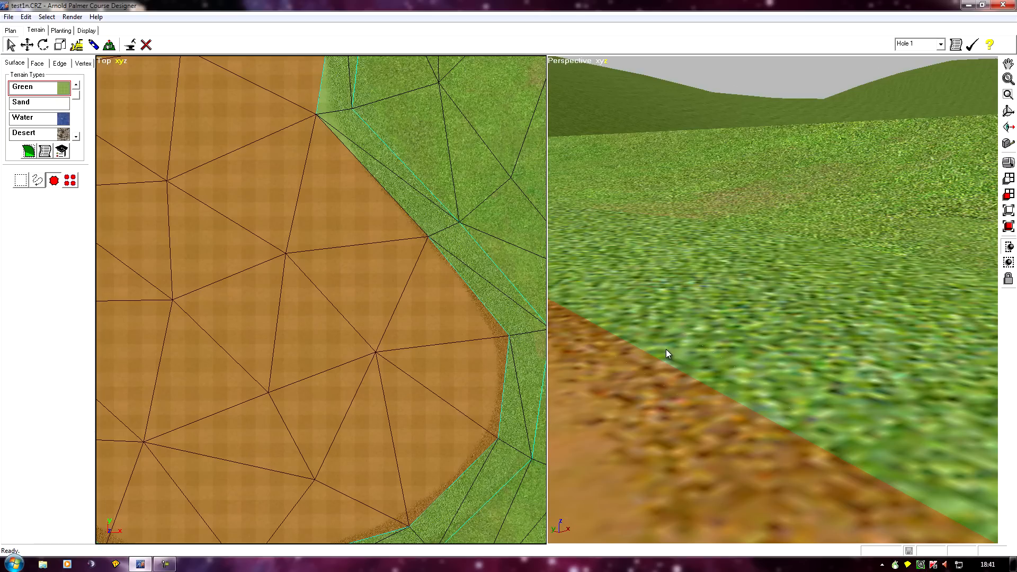
pyautogui.click(28, 44)
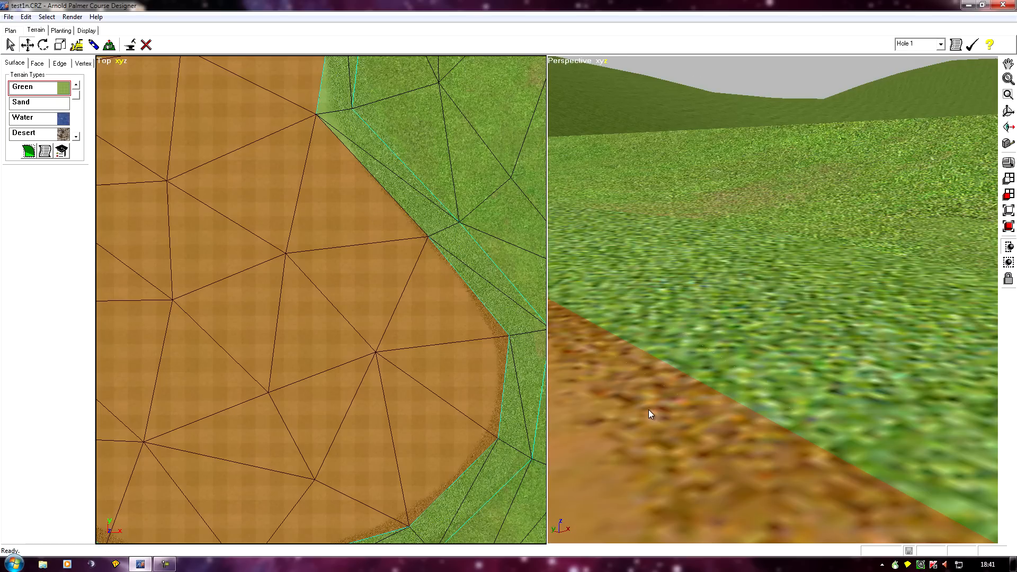
pyautogui.moveTo(649, 383)
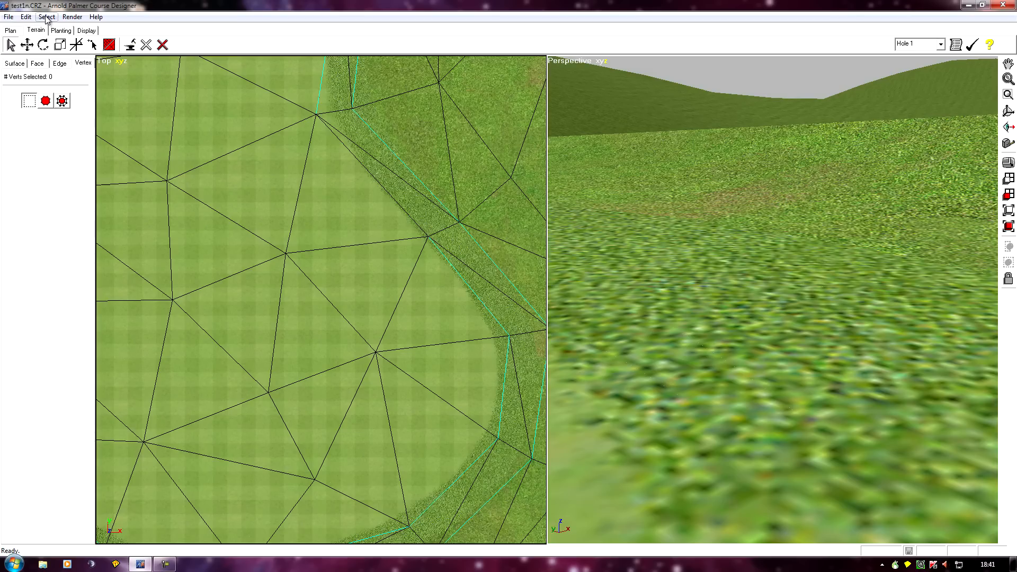
# - Convert the green surface selection into its 46 vertices via Select > Convert From Face
pyautogui.click(45, 16)
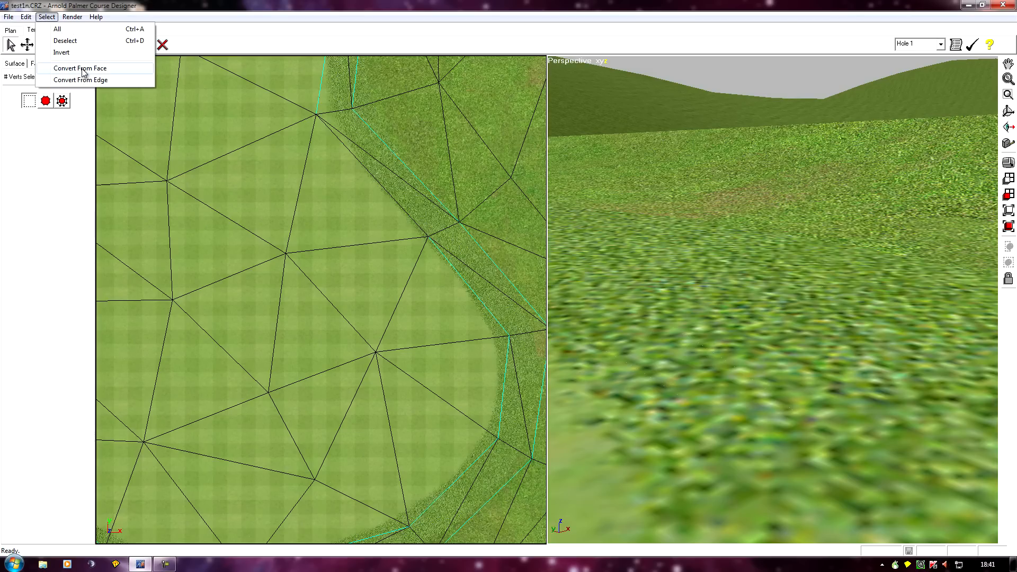
pyautogui.click(79, 67)
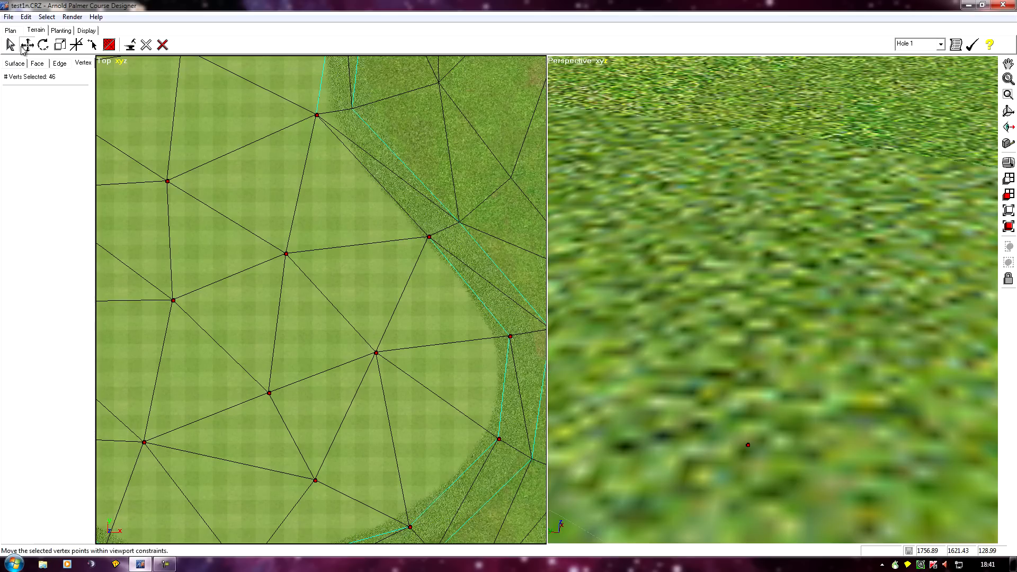
pyautogui.moveTo(595, 68)
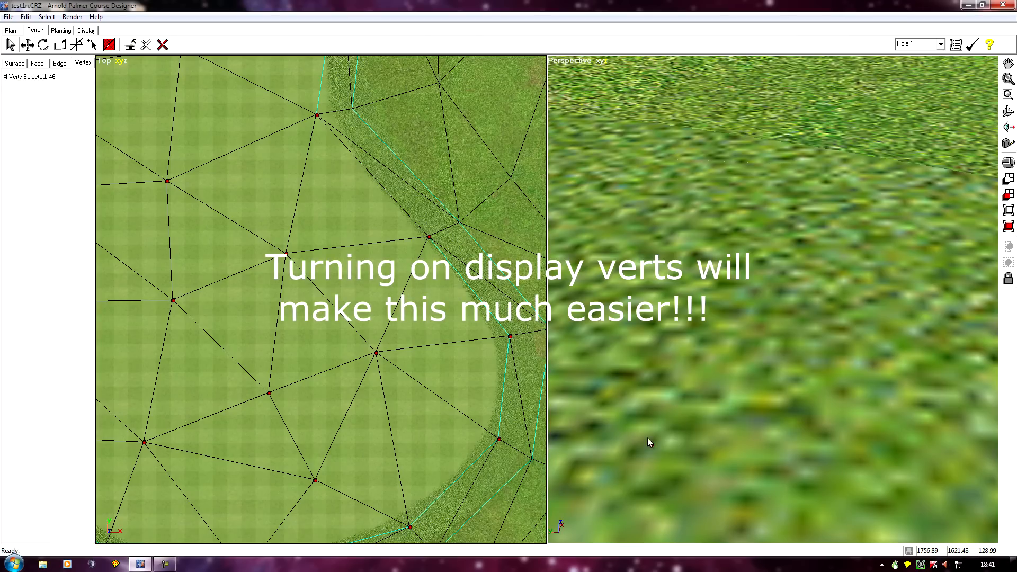
pyautogui.moveTo(654, 446)
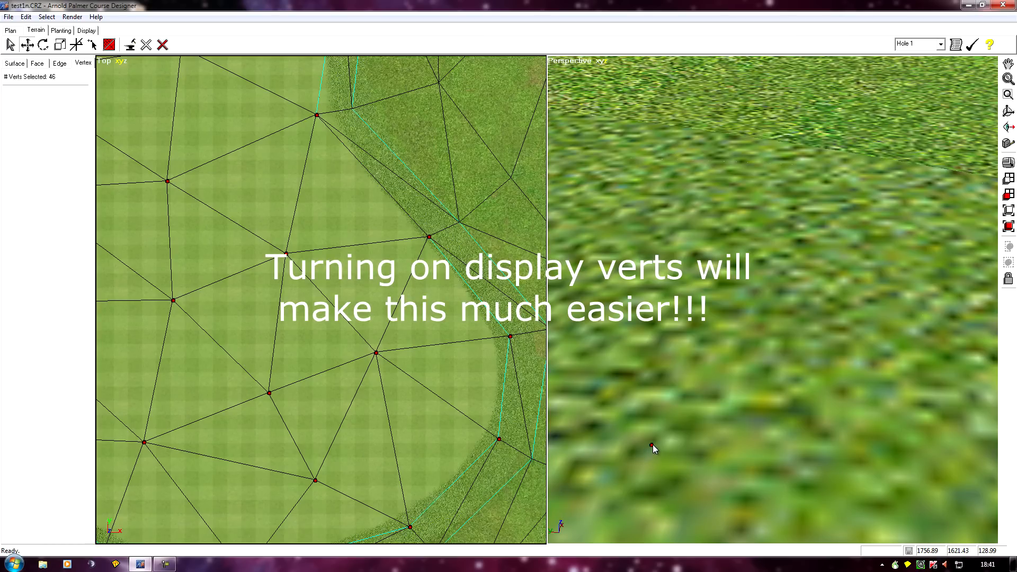
pyautogui.moveTo(654, 470)
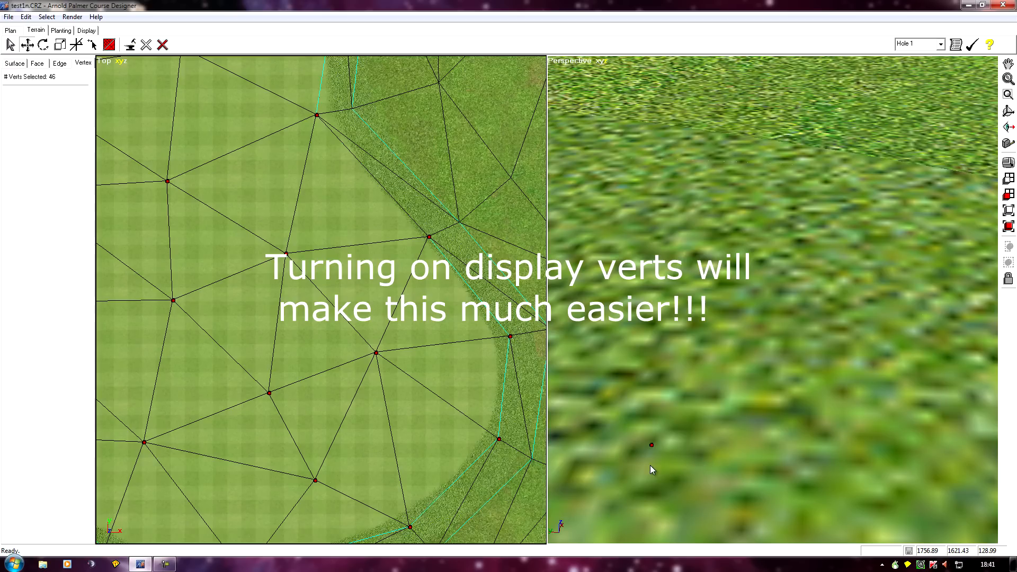
pyautogui.moveTo(650, 434)
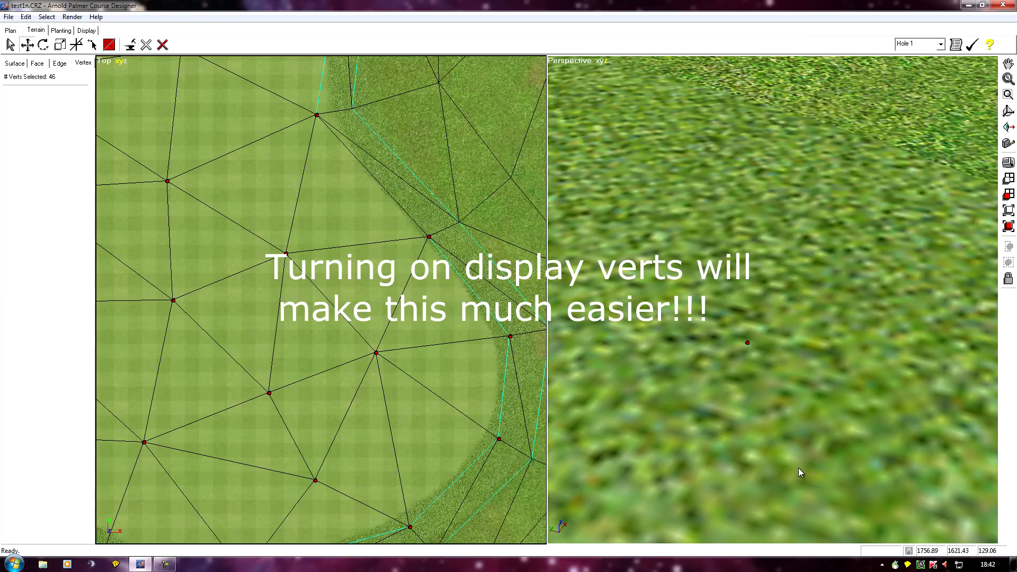
pyautogui.moveTo(747, 343)
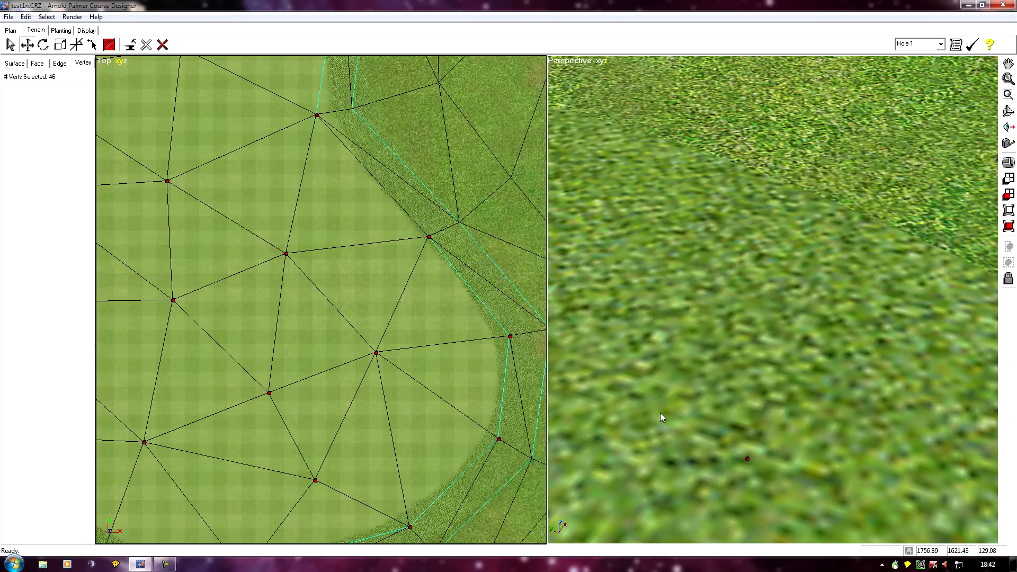
pyautogui.moveTo(689, 418)
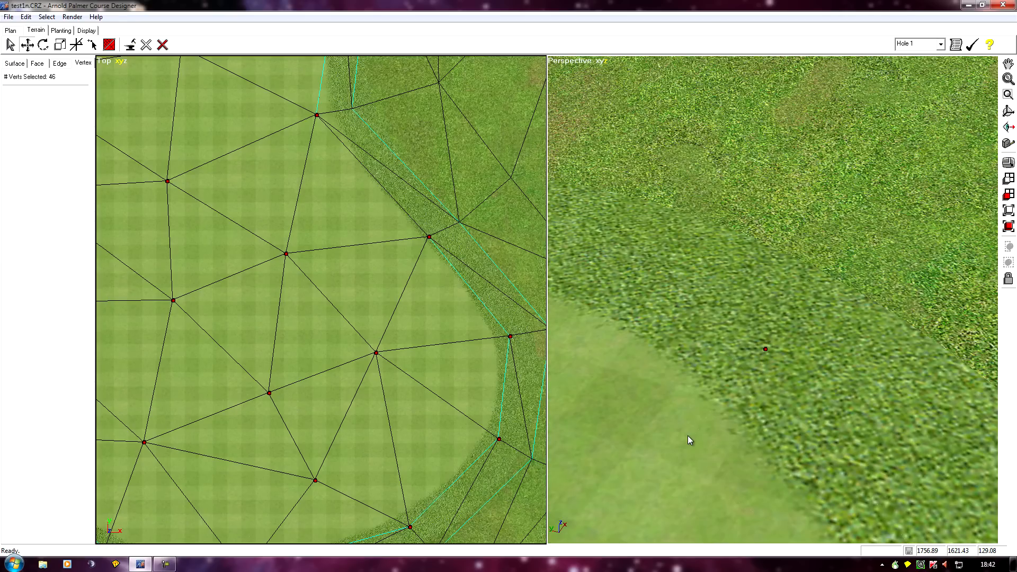
pyautogui.moveTo(619, 423)
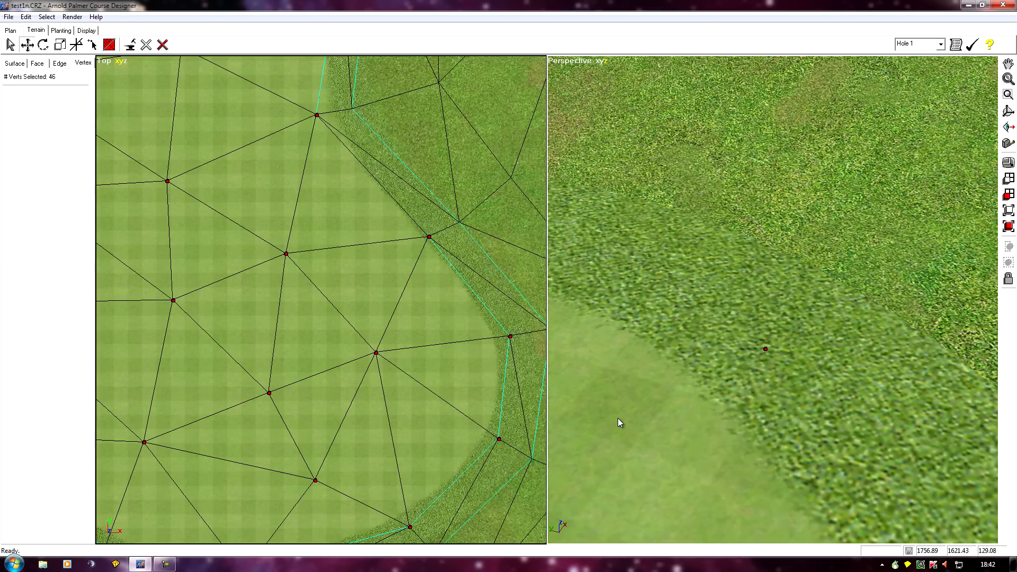